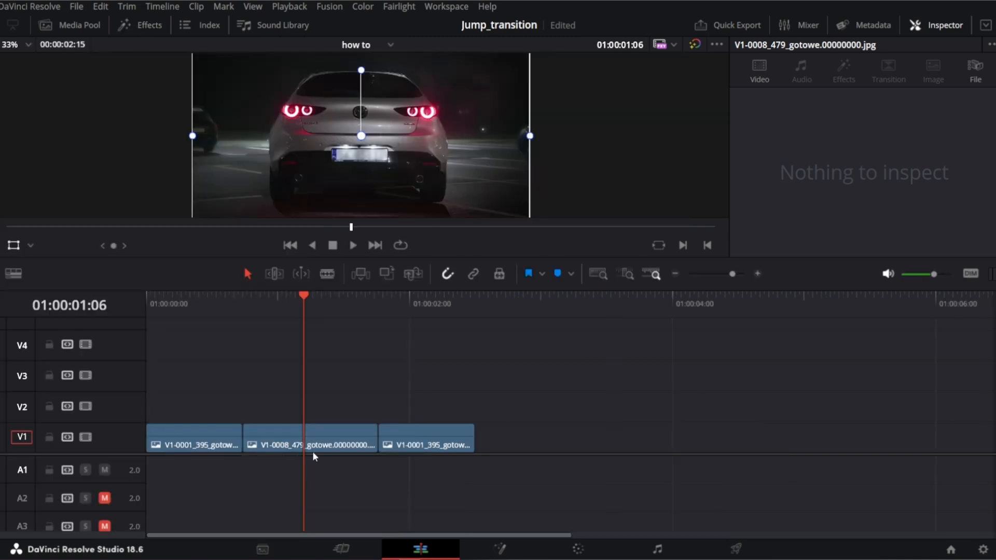
Visit the Fusion page, answer the bundle prompt, return to Edit and open the Effects library.
click(497, 548)
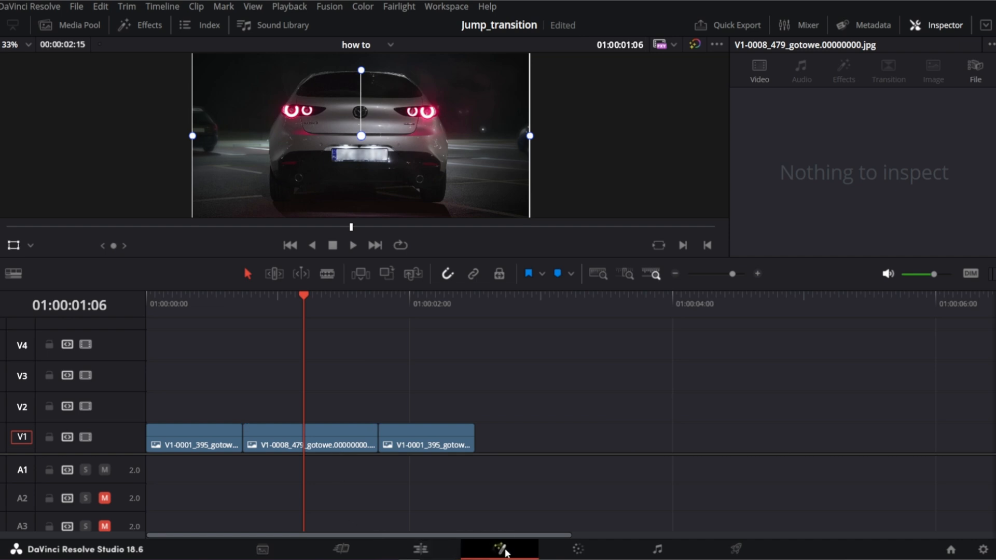
click(499, 548)
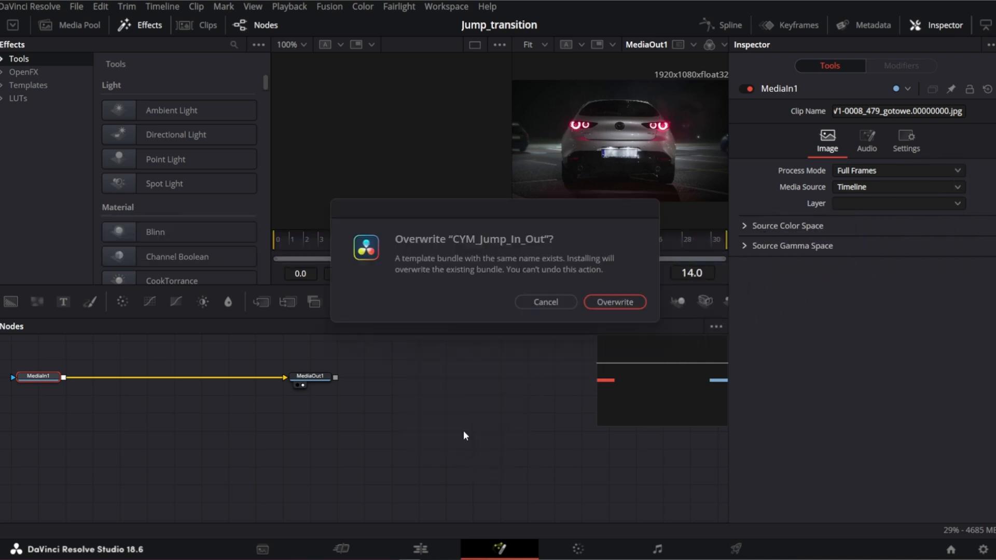
click(614, 302)
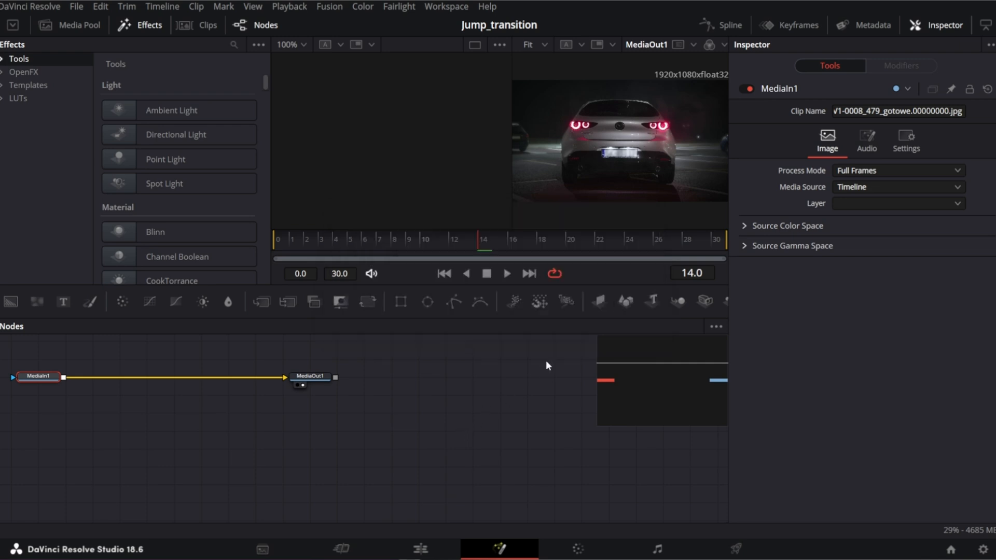
click(418, 548)
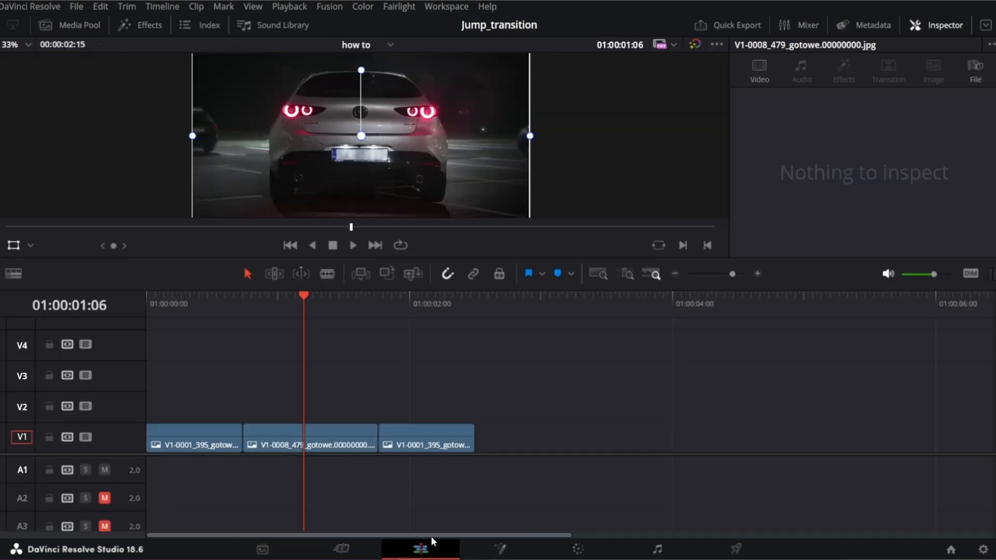
click(149, 25)
text(zoo)
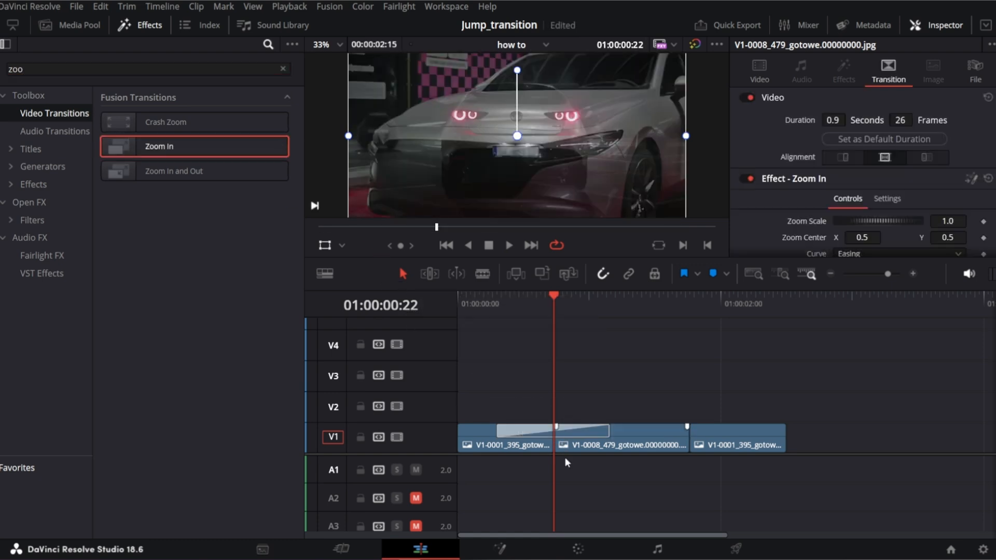
Open the Zoom In transition in the Fusion page and expand the ZoomIn group node.
right_click(580, 431)
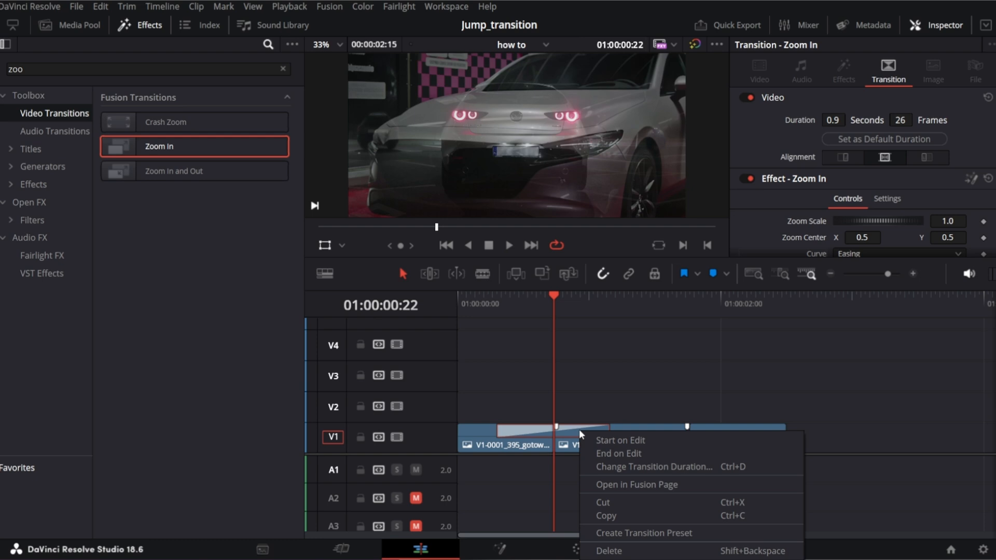
mouse_move(637, 492)
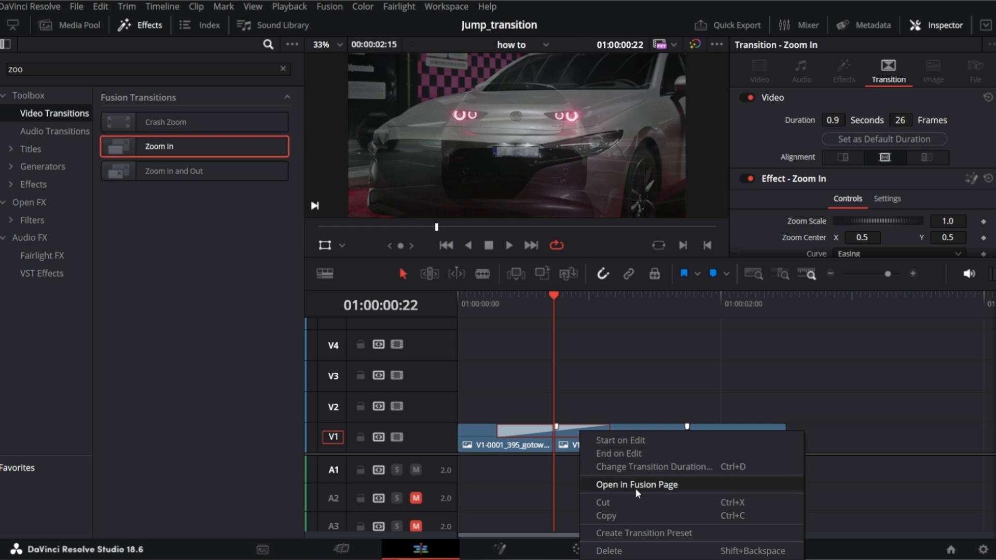
click(636, 484)
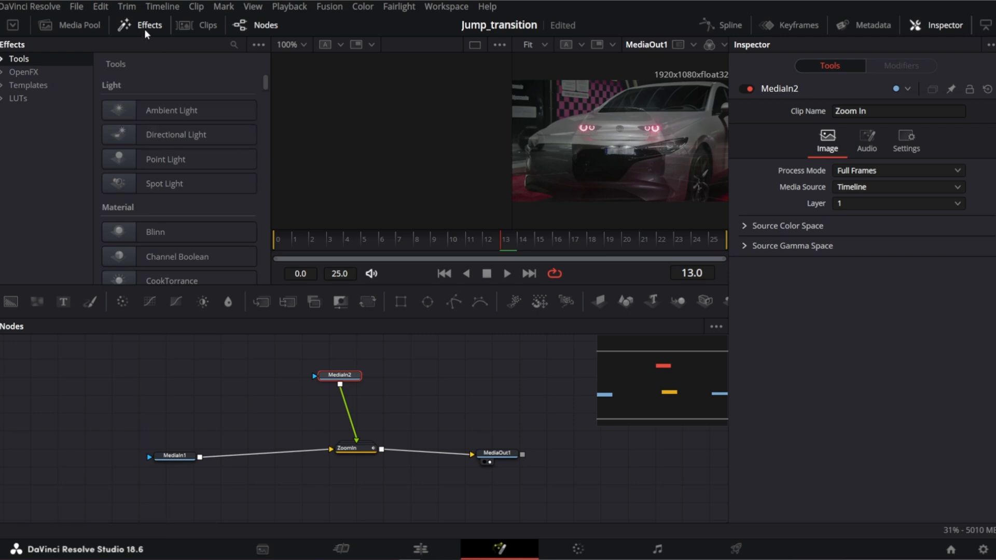
click(150, 25)
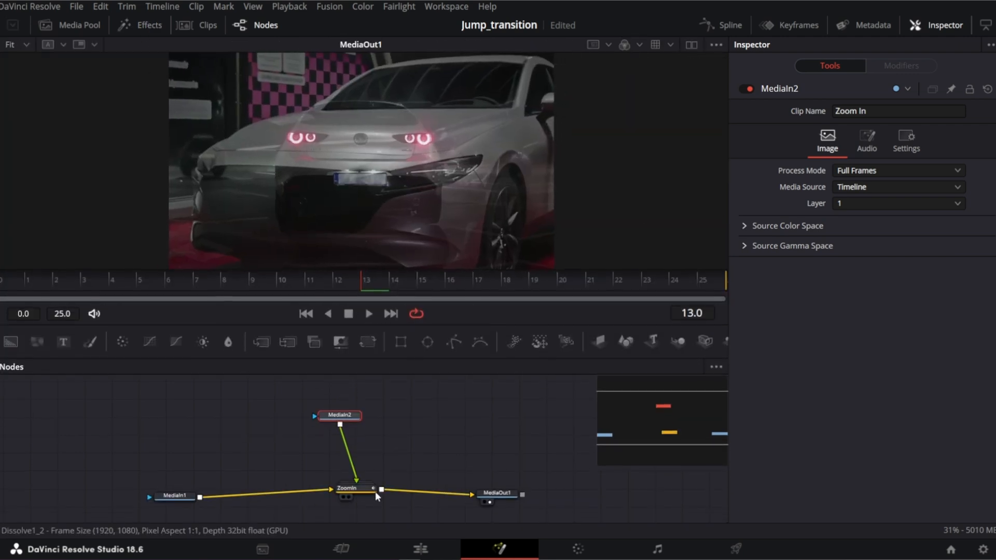
click(347, 489)
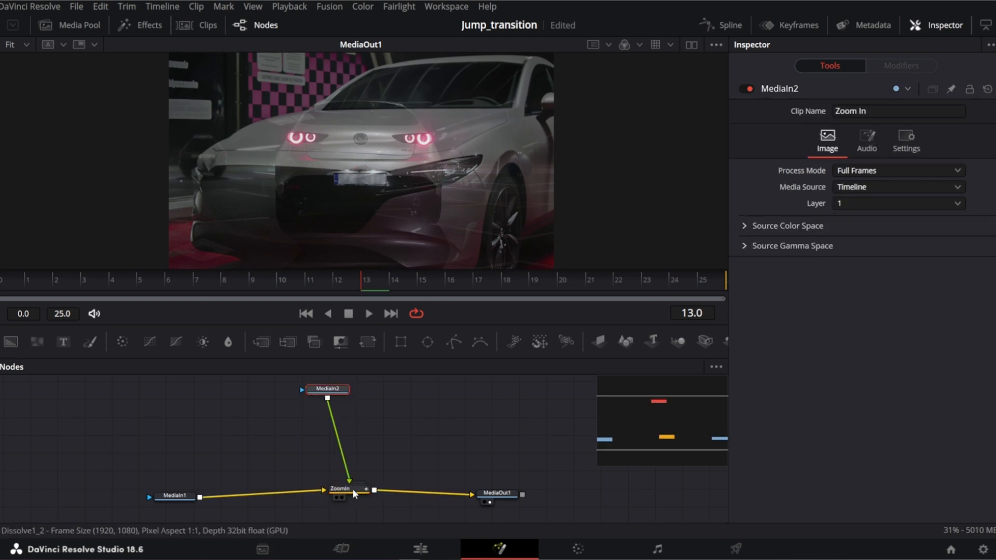
right_click(340, 488)
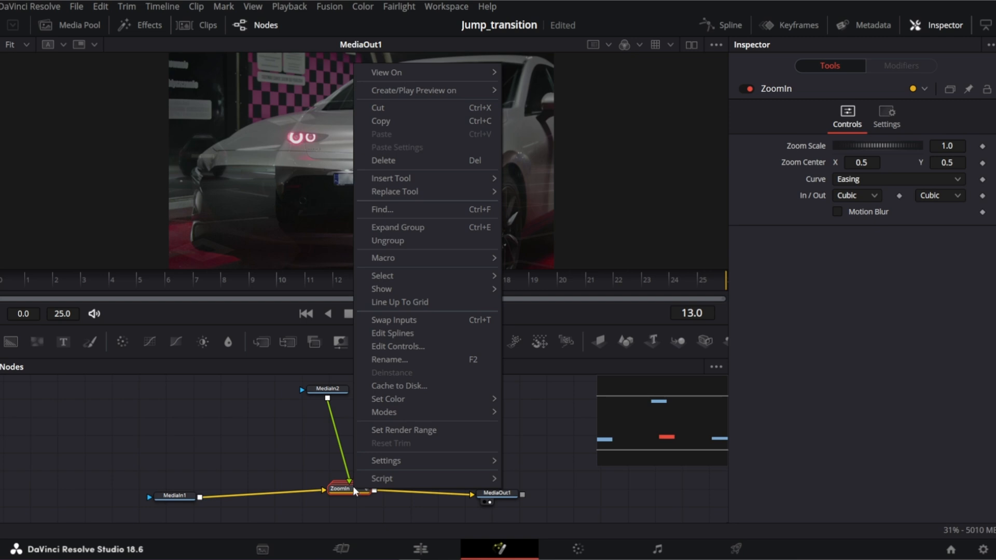
mouse_move(355, 371)
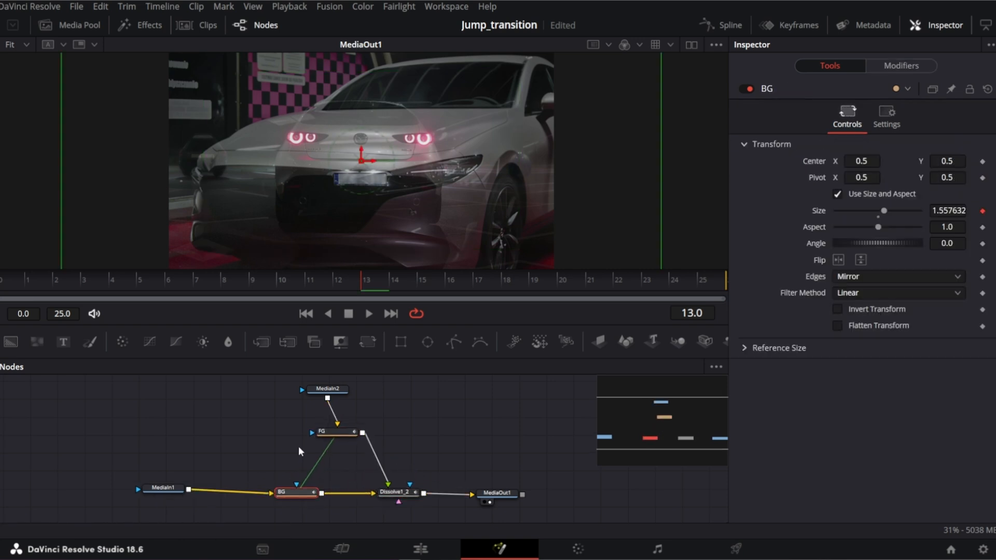
click(498, 494)
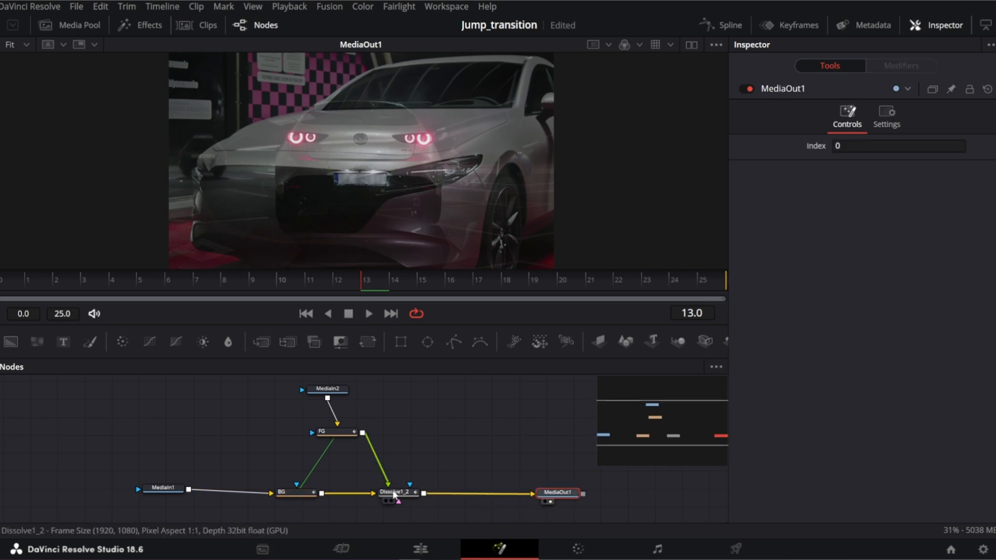
Insert a Camera Shake node after Dissolve1_2 and stop playback at frame 4.
click(398, 493)
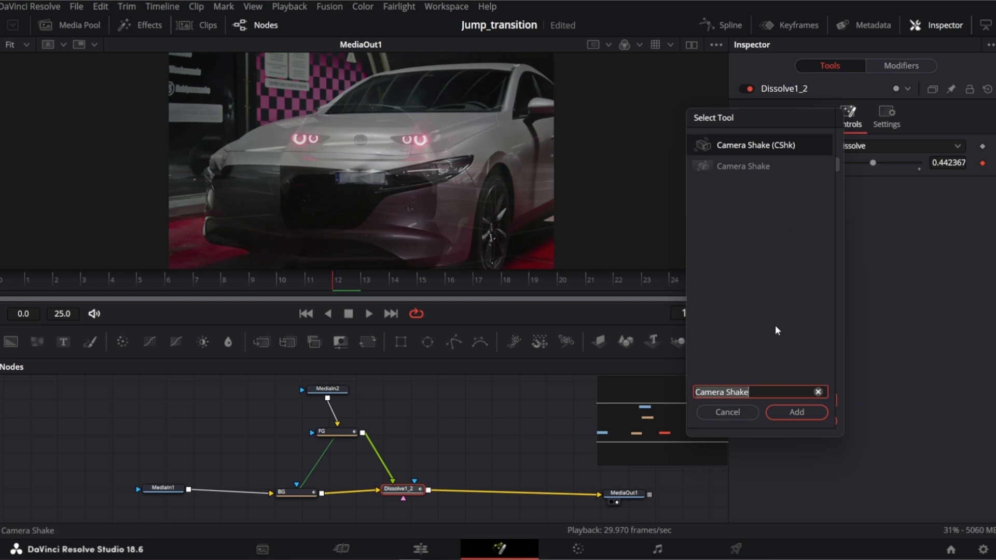
click(796, 412)
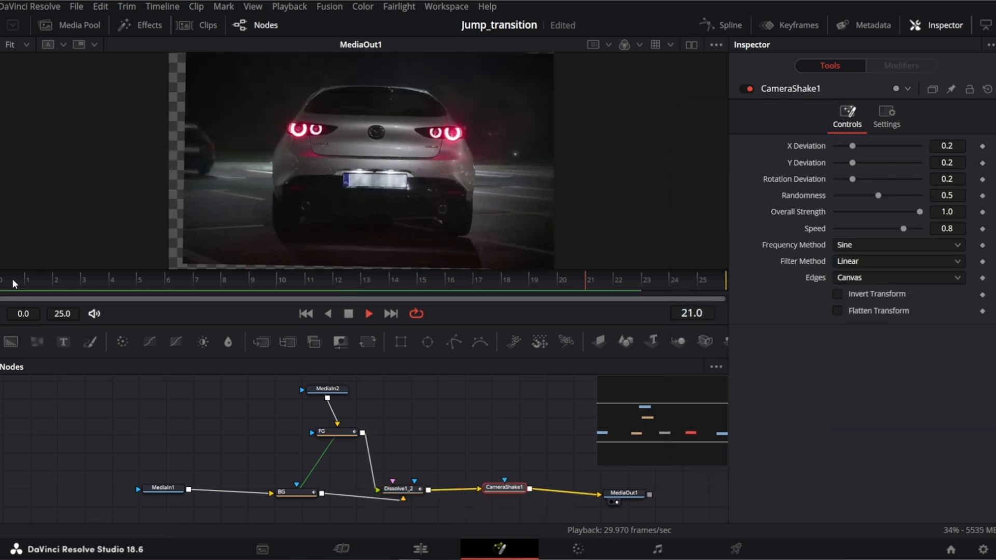
click(111, 279)
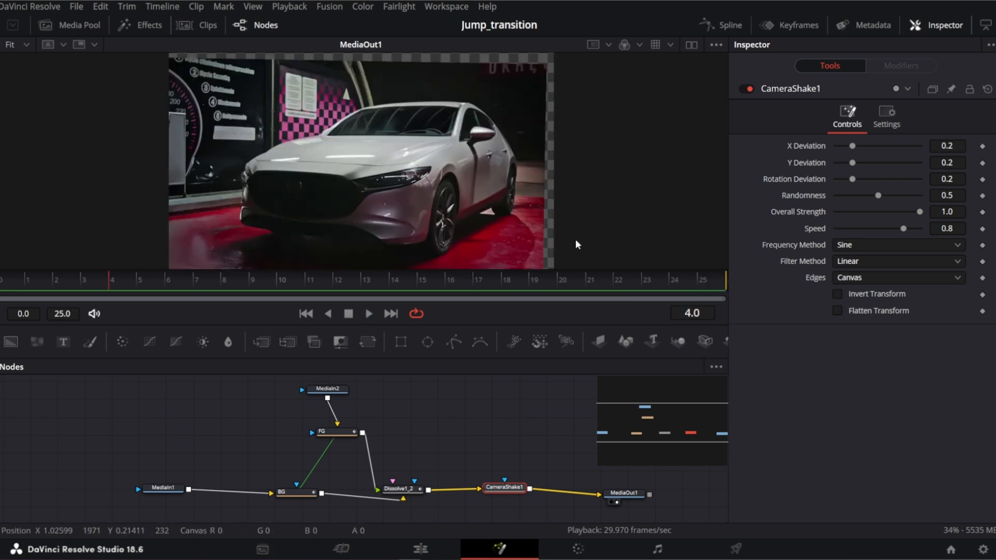
Set the shake to Mirror edges, Square Wave frequency, rotation deviation 1.0 and strength 0.291.
click(898, 277)
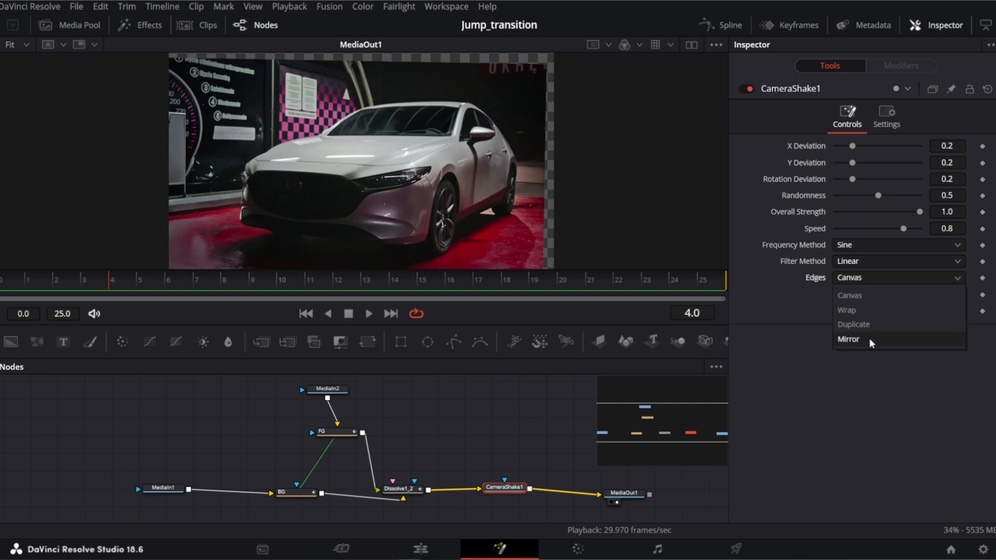
click(848, 339)
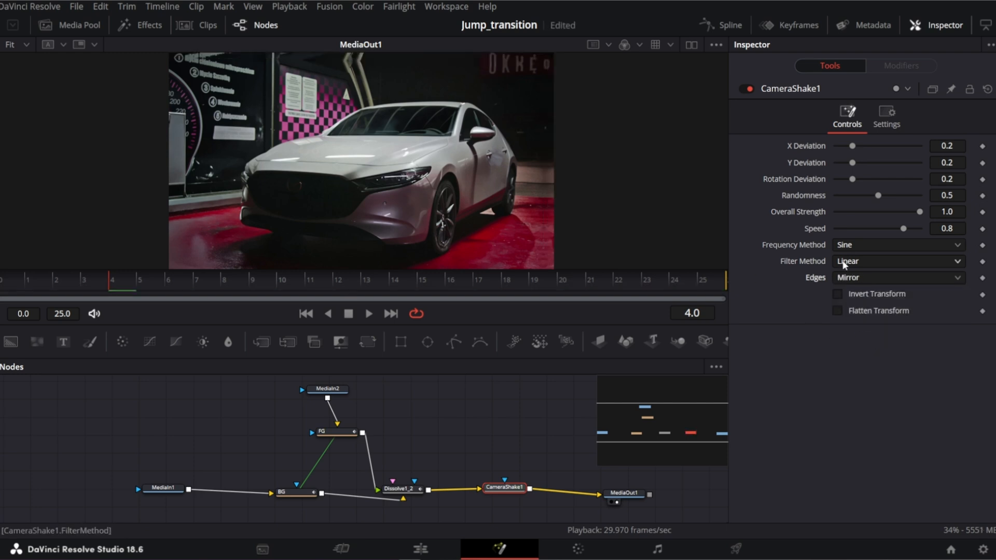
click(898, 244)
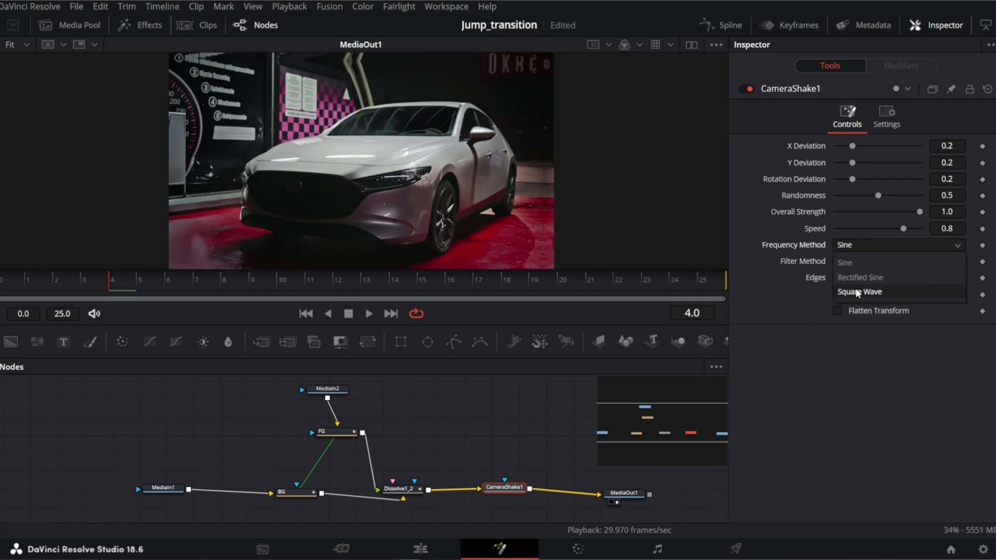
click(859, 292)
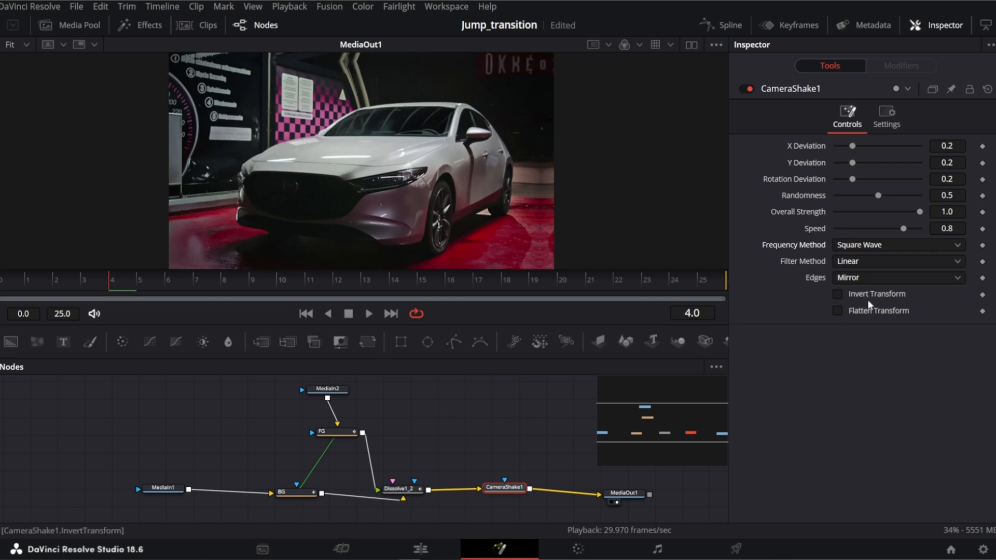
drag(853, 179, 878, 179)
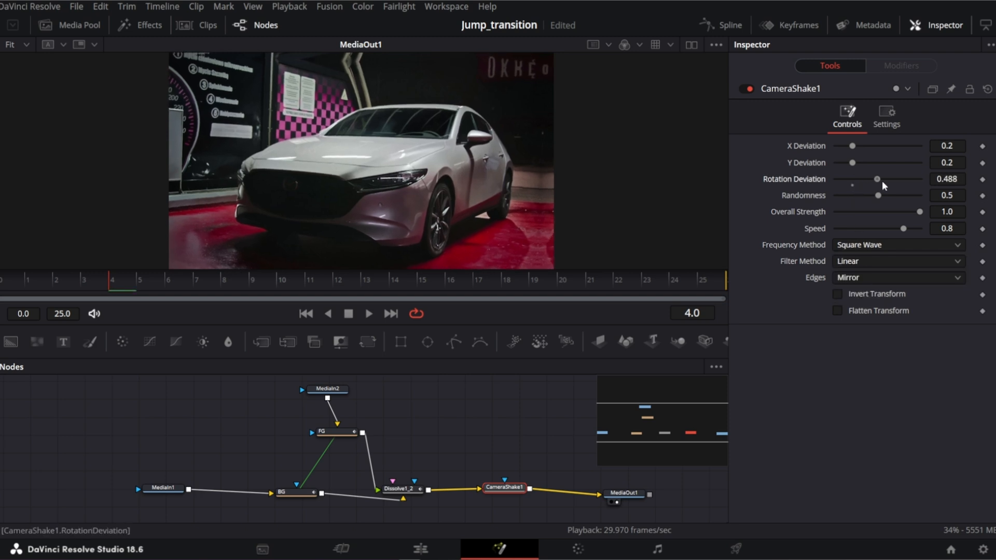
drag(876, 179, 919, 179)
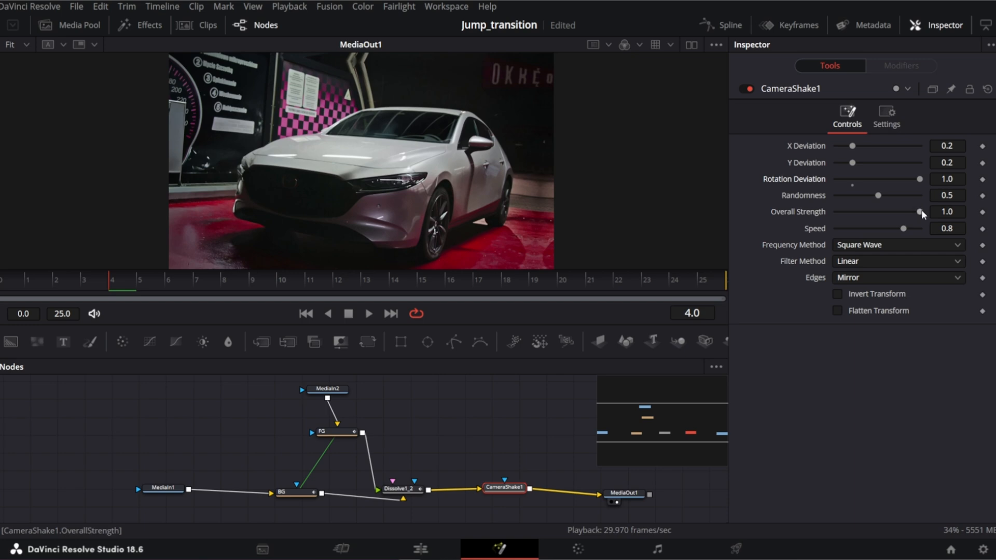
drag(919, 211, 860, 211)
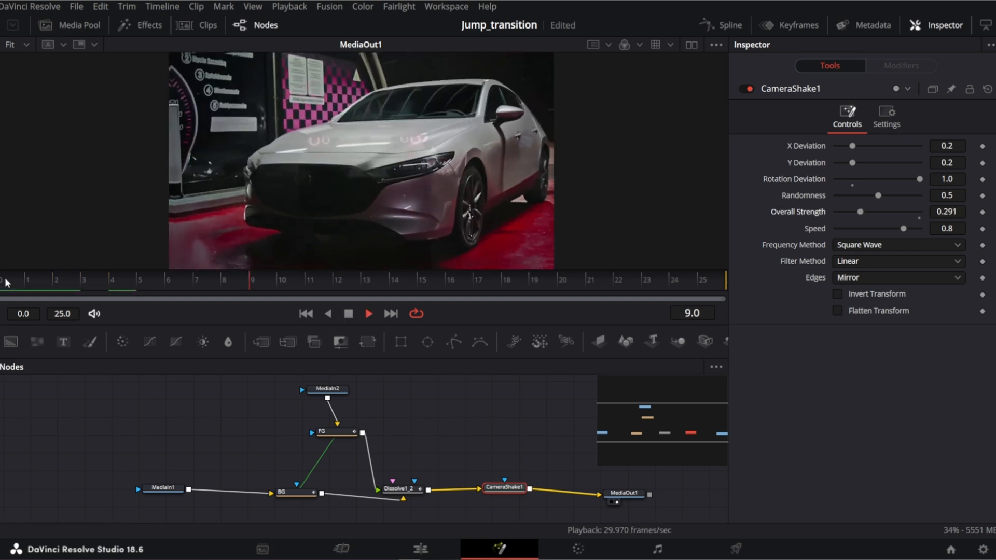
Trim the Zoom In transition to 10 frames on the Edit timeline and preview it.
click(479, 279)
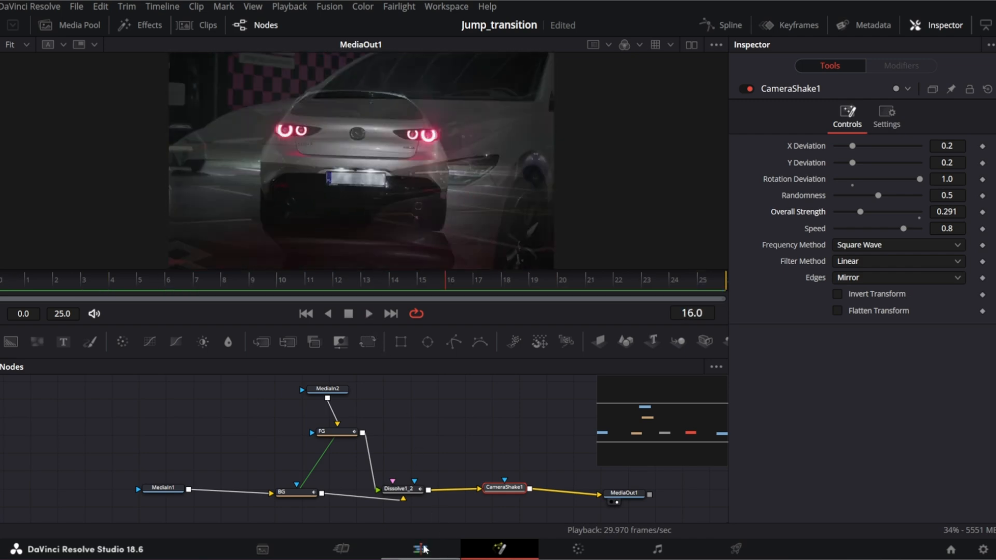
click(418, 549)
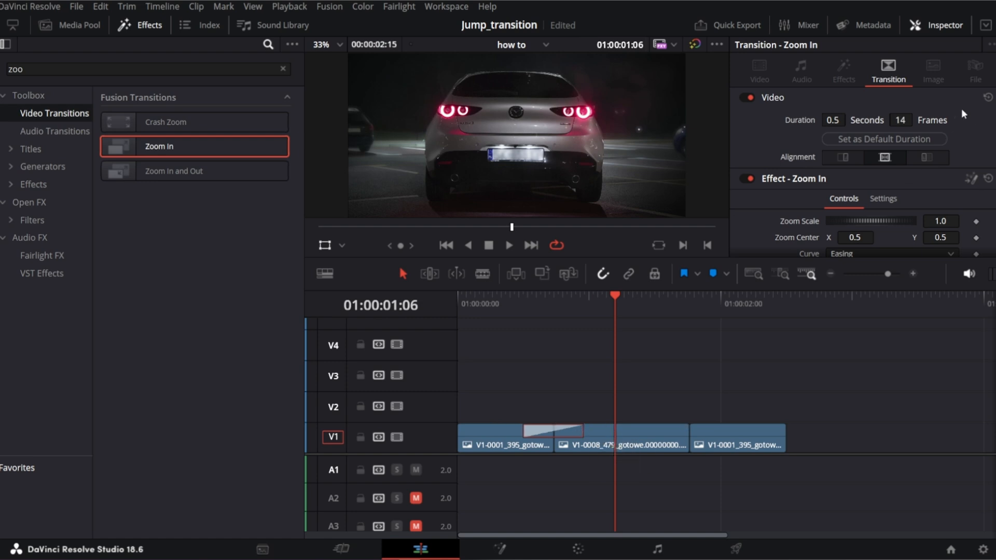
click(497, 304)
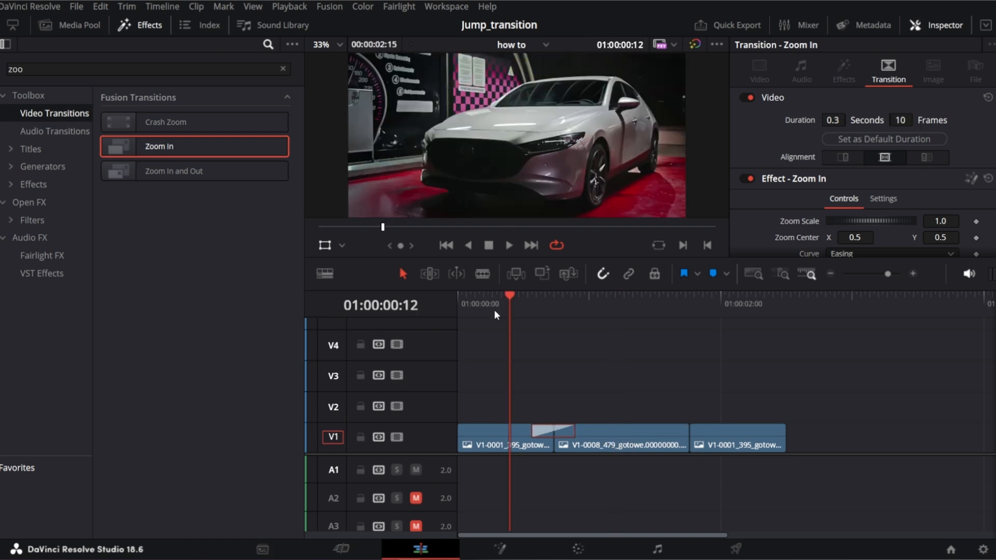
click(509, 246)
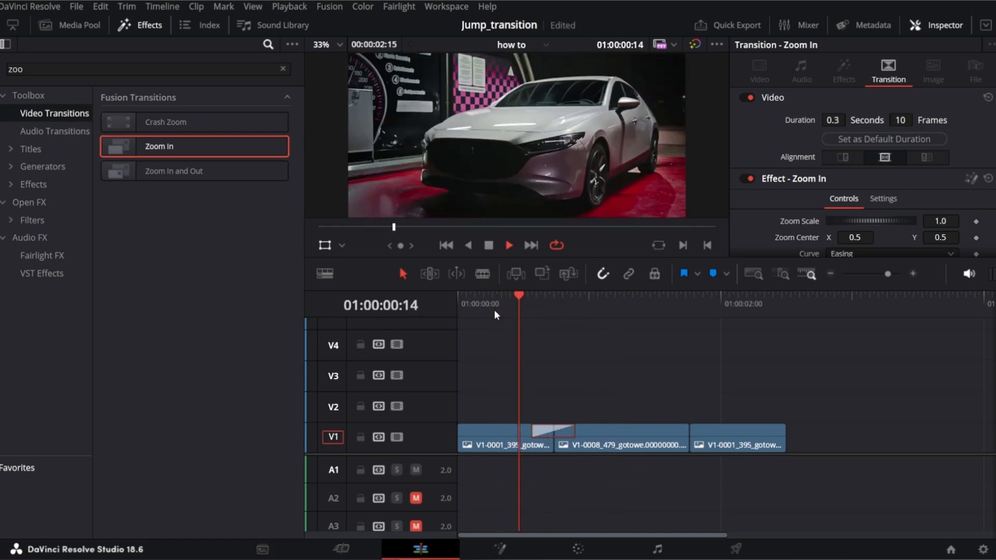
right_click(552, 432)
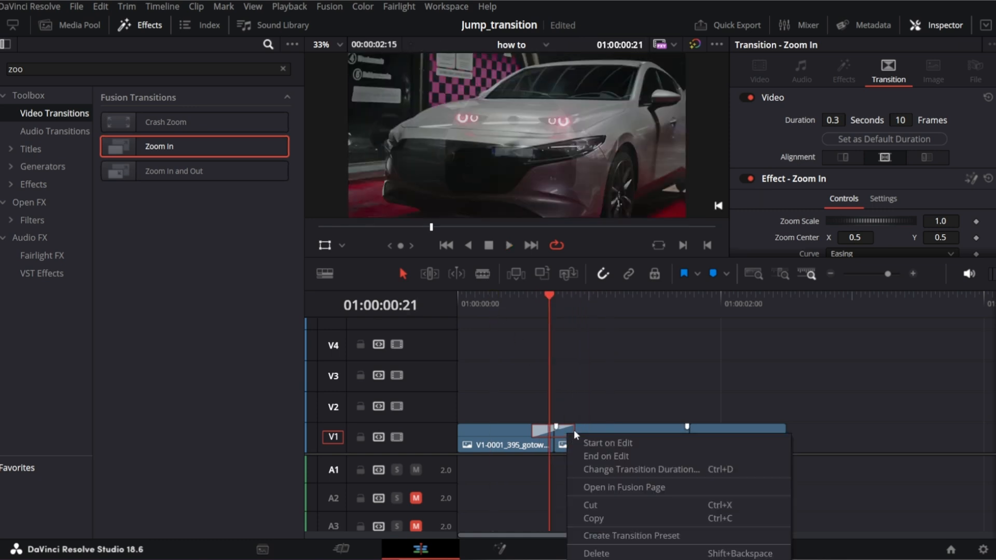
Lower CameraShake1 Blend to about 0.24, drive it with Anim Curves, and view the modifier.
click(623, 487)
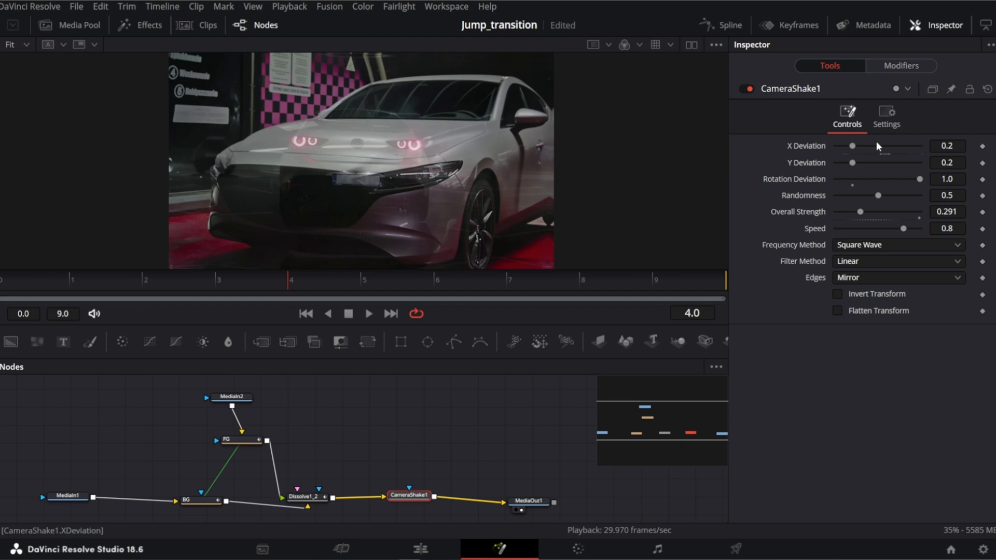
click(886, 114)
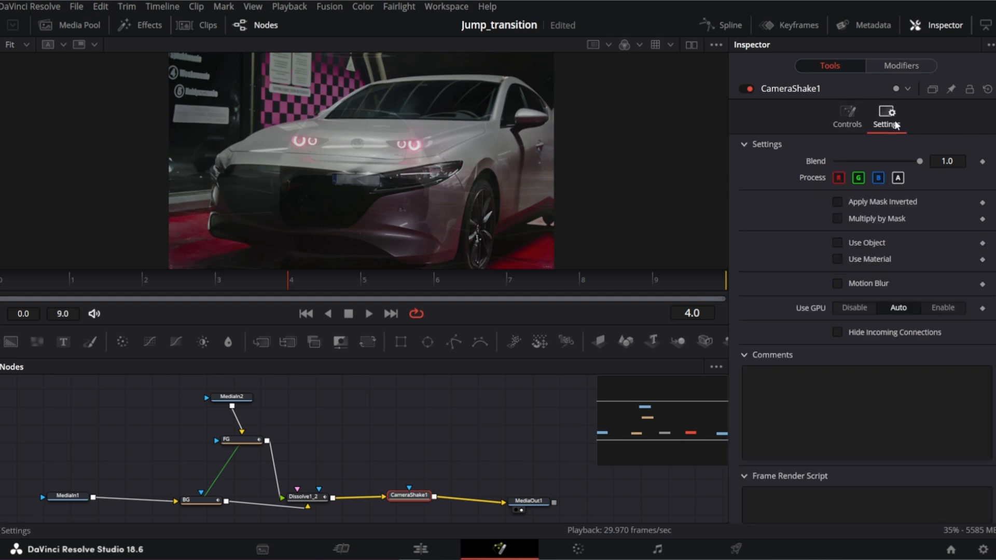
drag(919, 161, 856, 161)
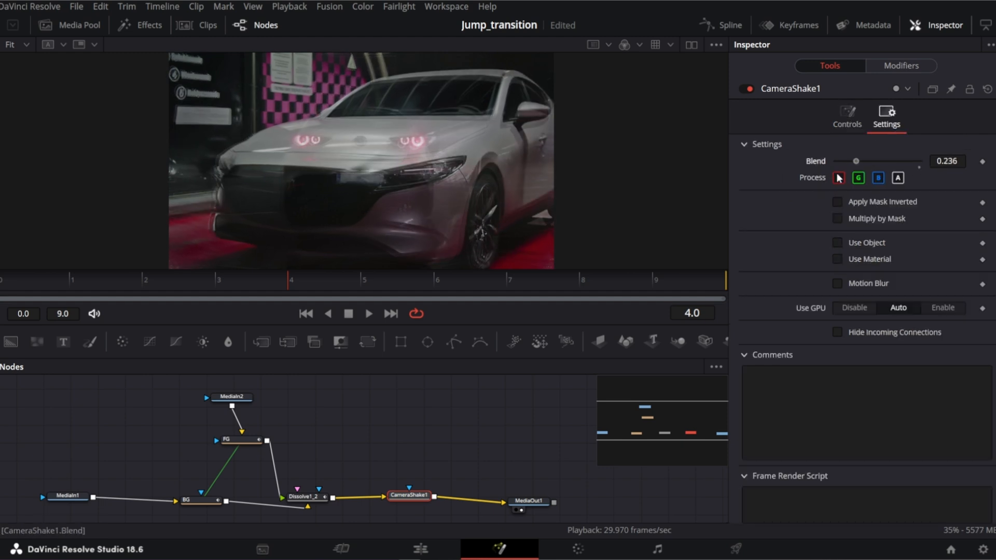
right_click(816, 161)
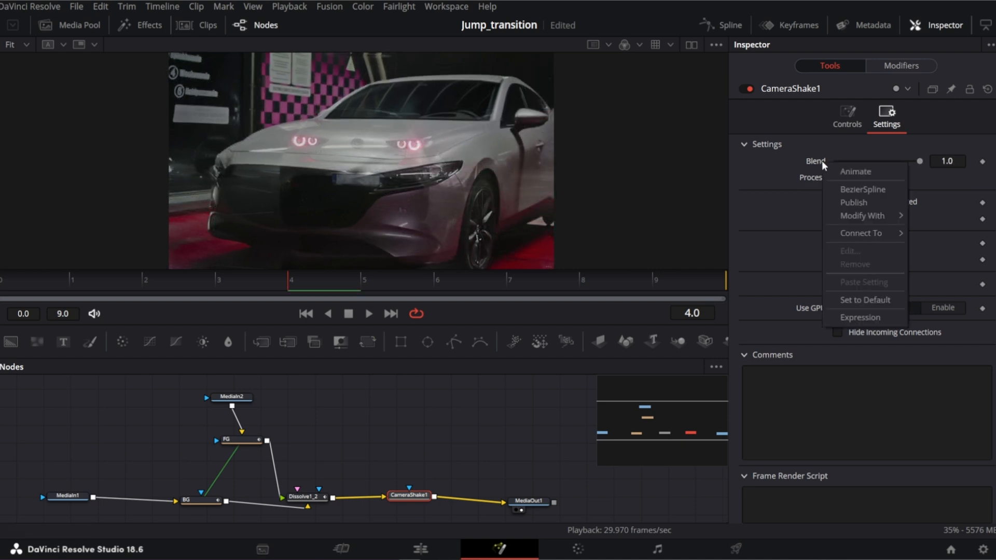
mouse_move(861, 220)
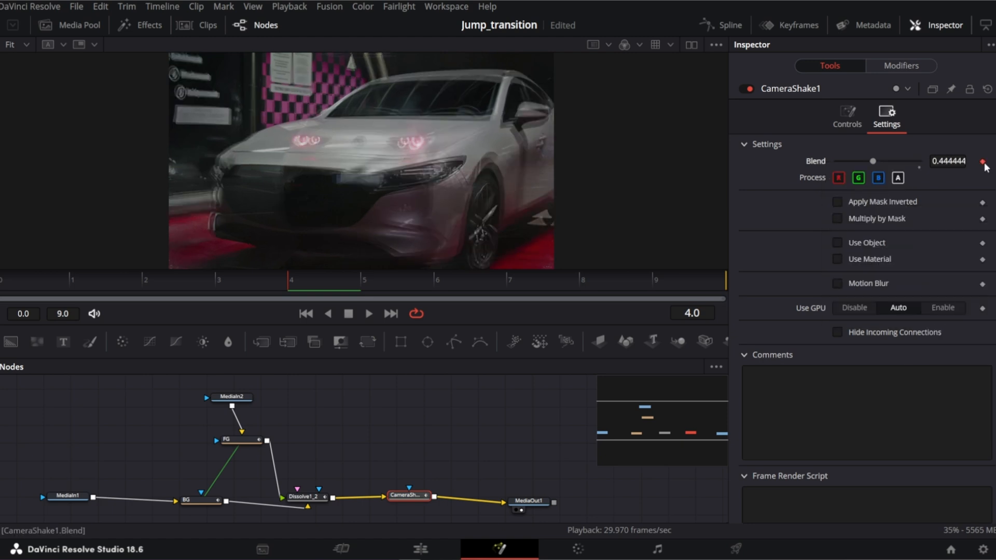
click(900, 66)
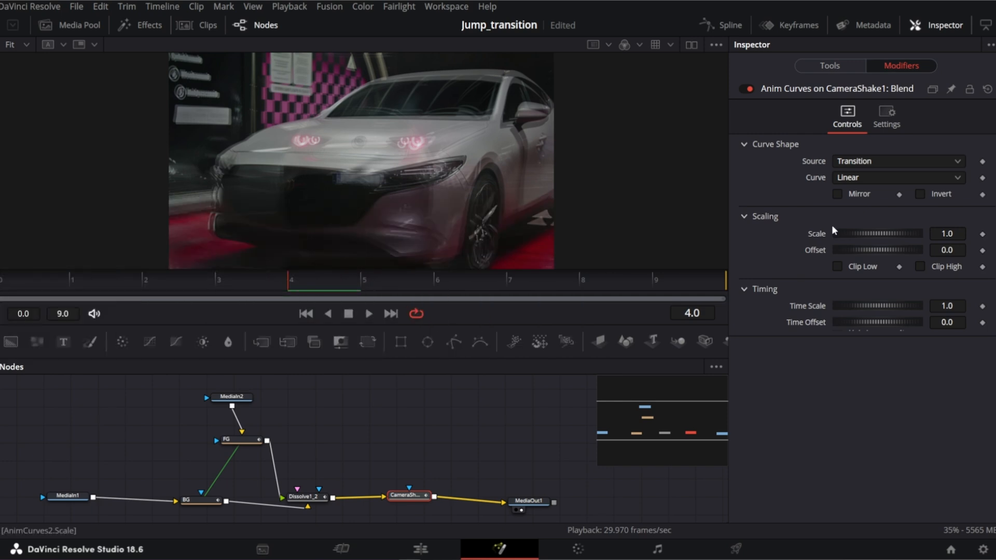
Tick Mirror and set the Blend curve to Easing with Cubic in and out.
click(837, 194)
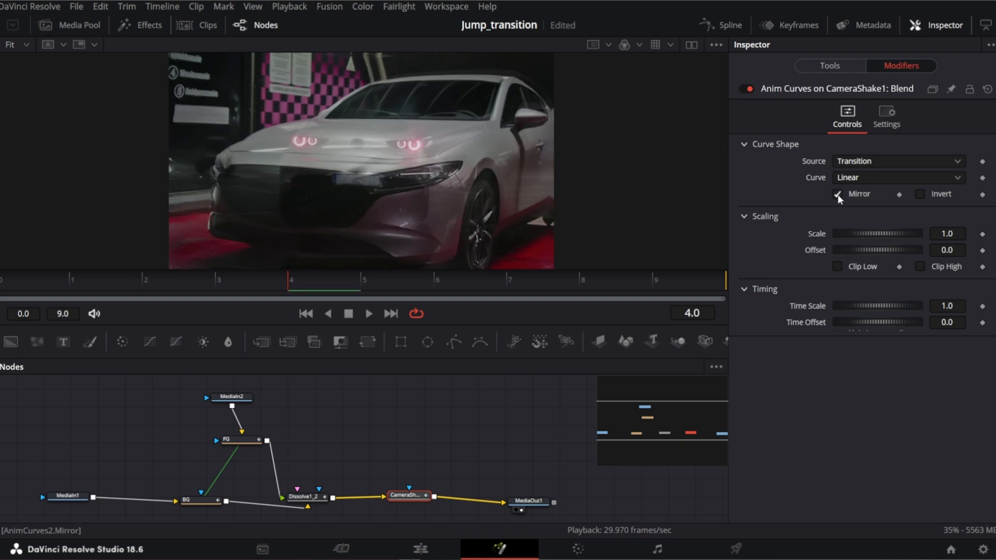
click(898, 178)
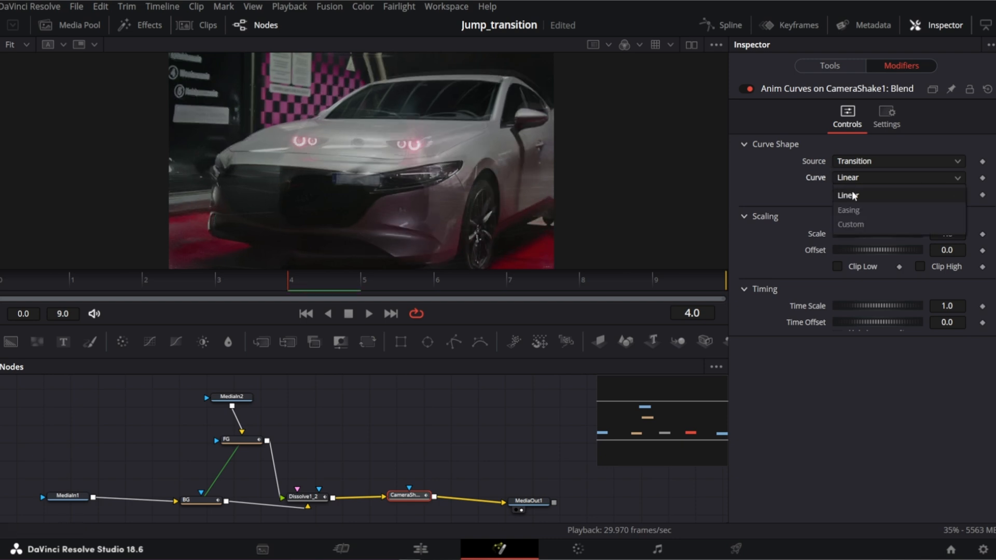
click(848, 210)
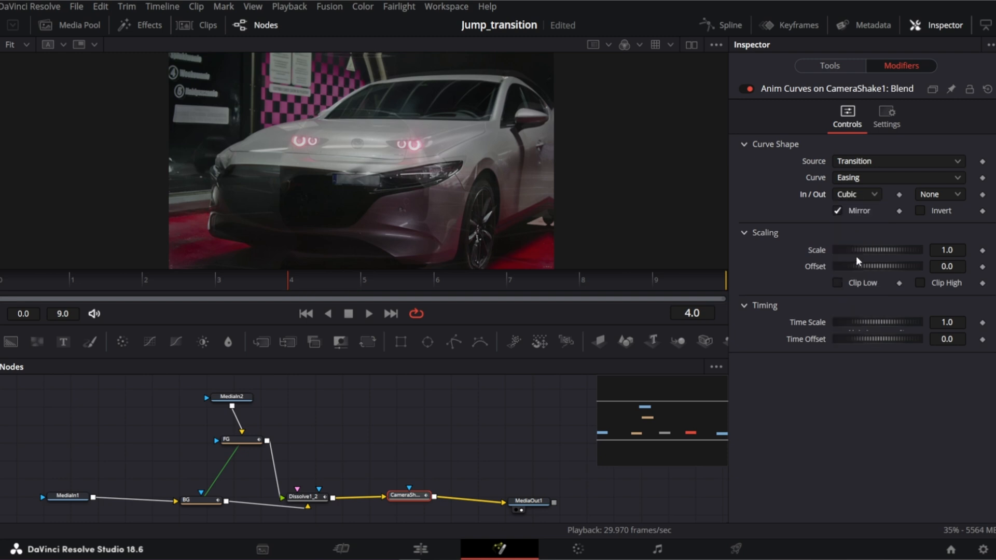
click(939, 194)
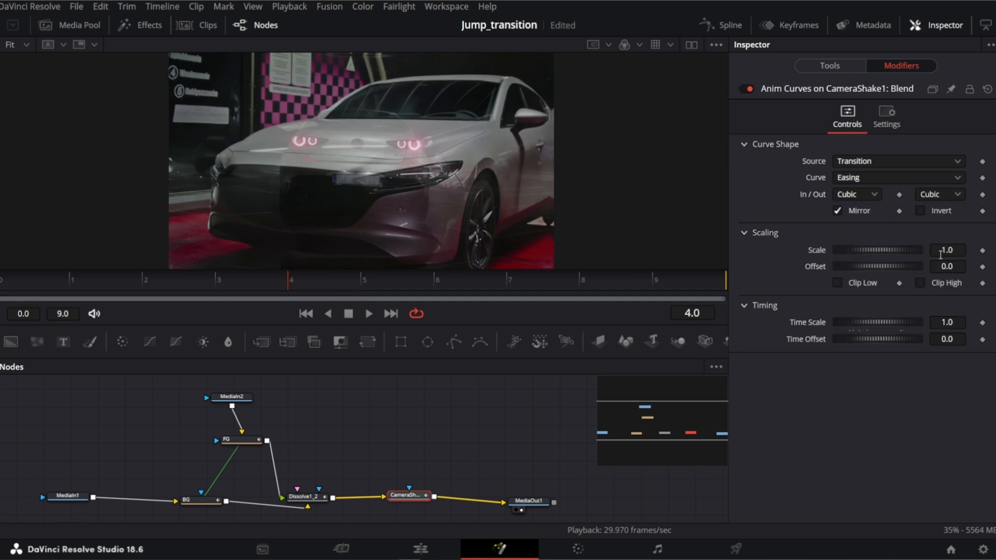
click(829, 65)
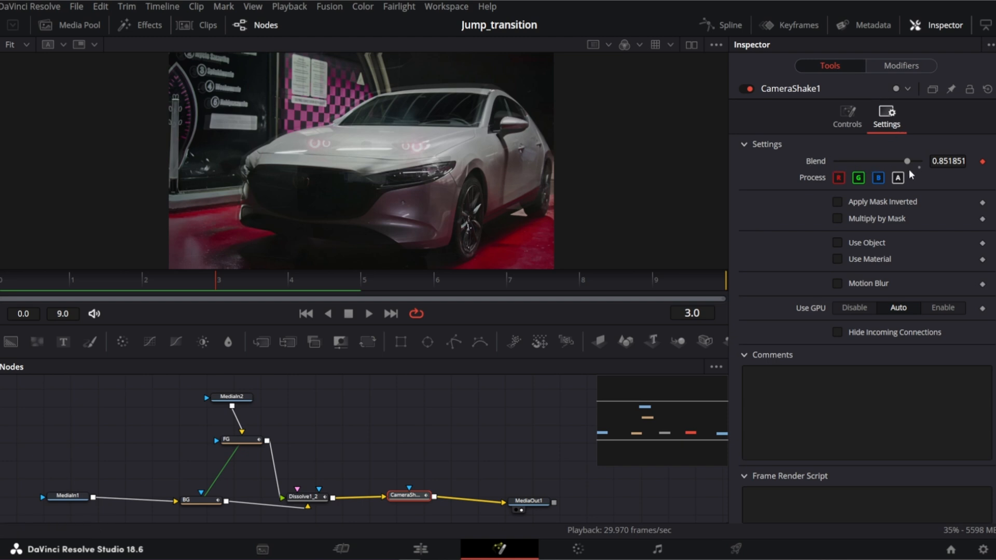
Scrub frames 0 to 9 watching Blend rise and fall, then return to Edit.
drag(906, 160, 837, 161)
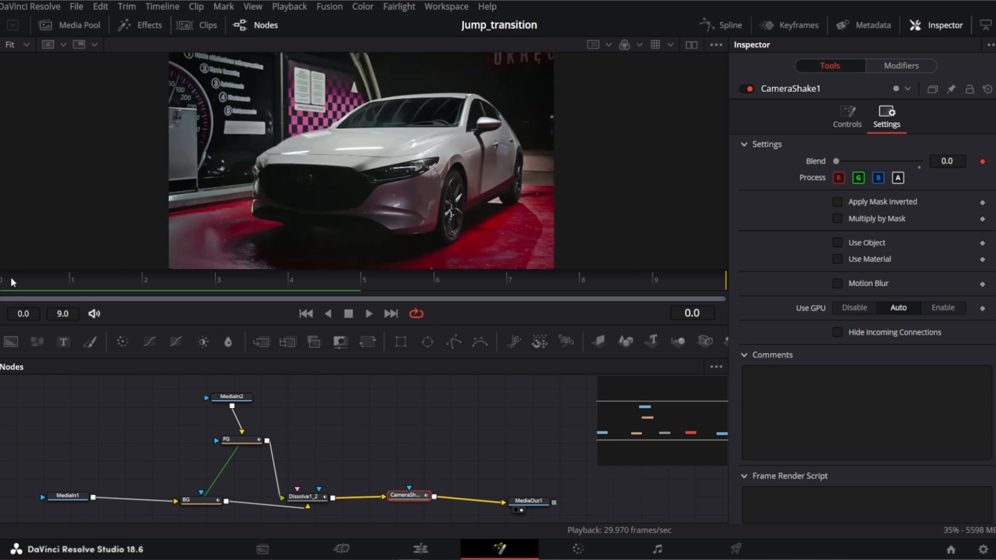
click(144, 280)
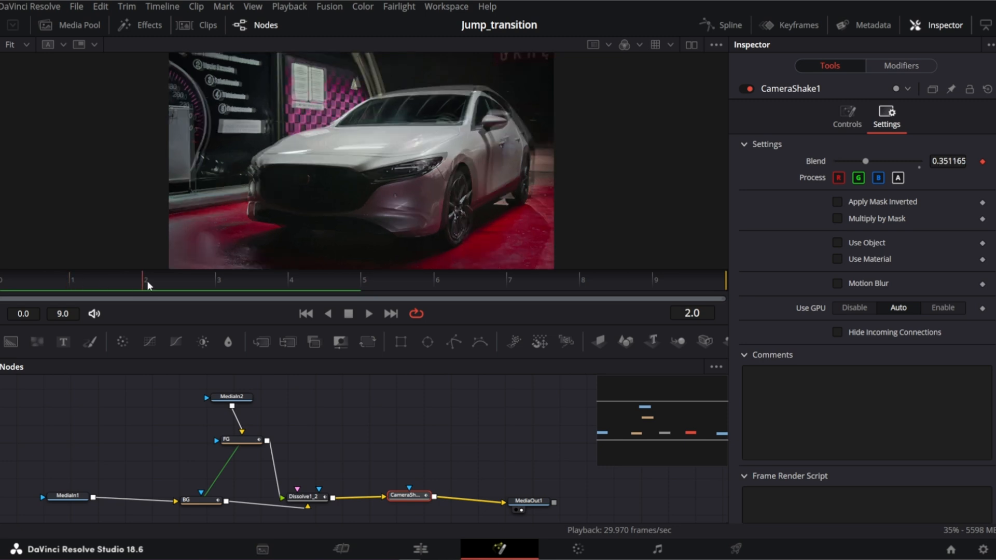
drag(147, 280, 363, 280)
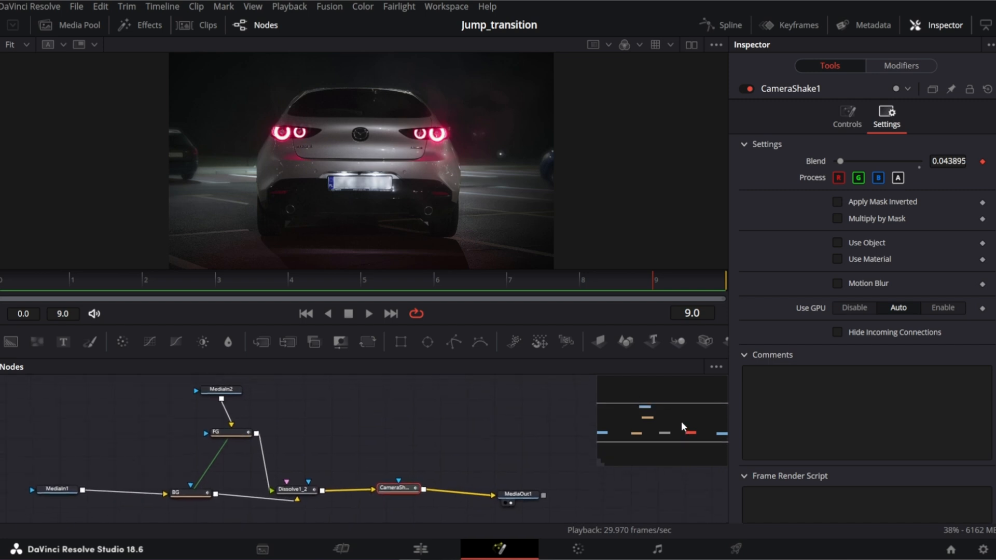
click(417, 548)
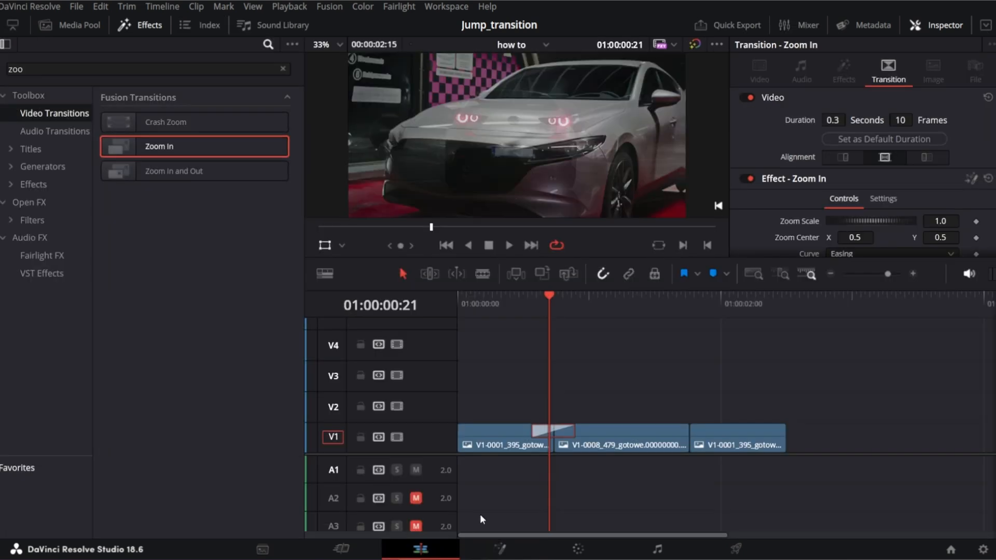
Alt-drag a copy of the Zoom In transition to the second cut and open it in Fusion.
click(509, 245)
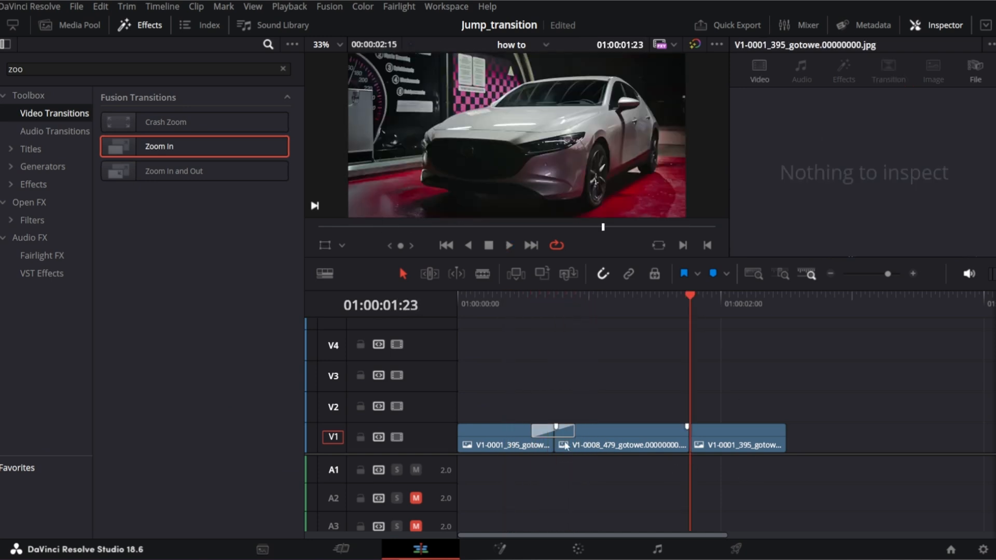
click(554, 431)
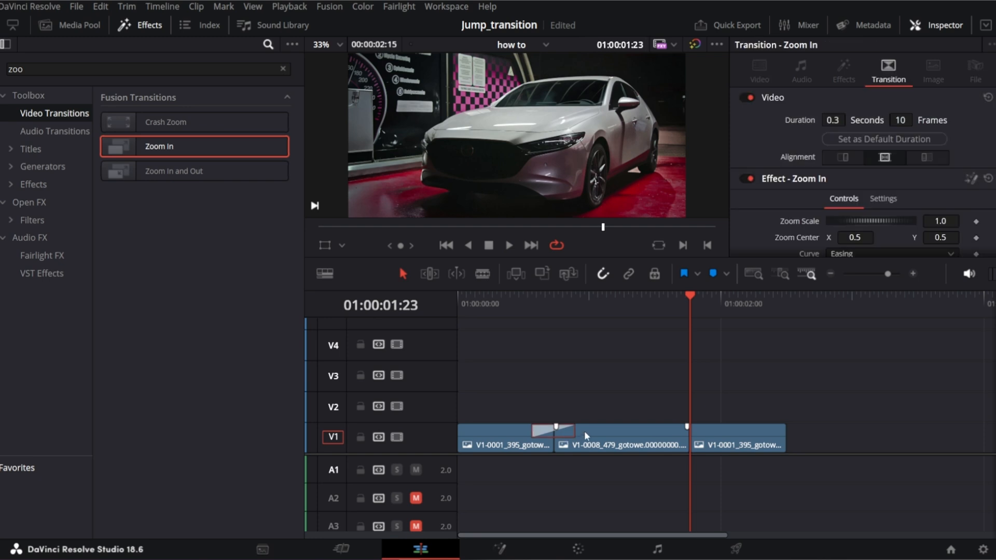
mouse_move(568, 435)
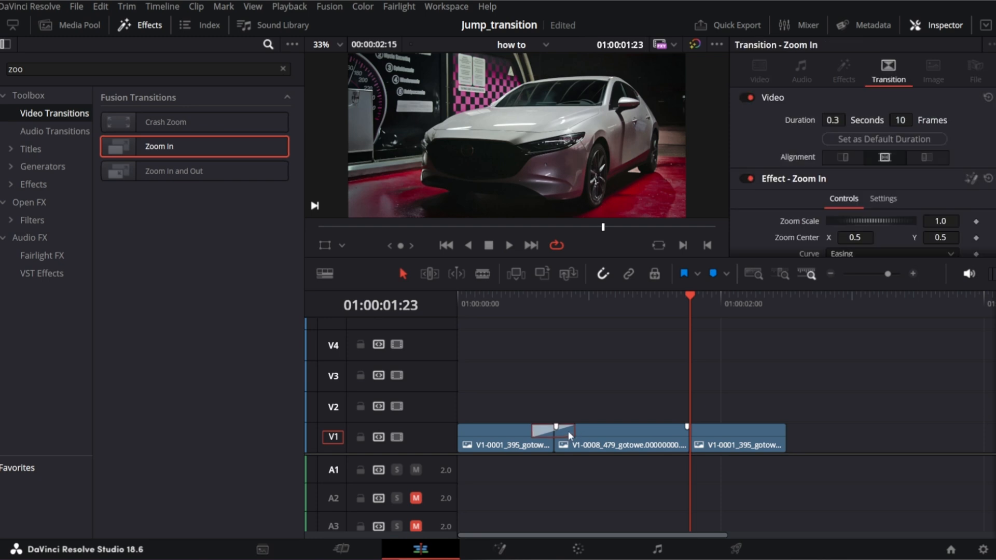
key(alt)
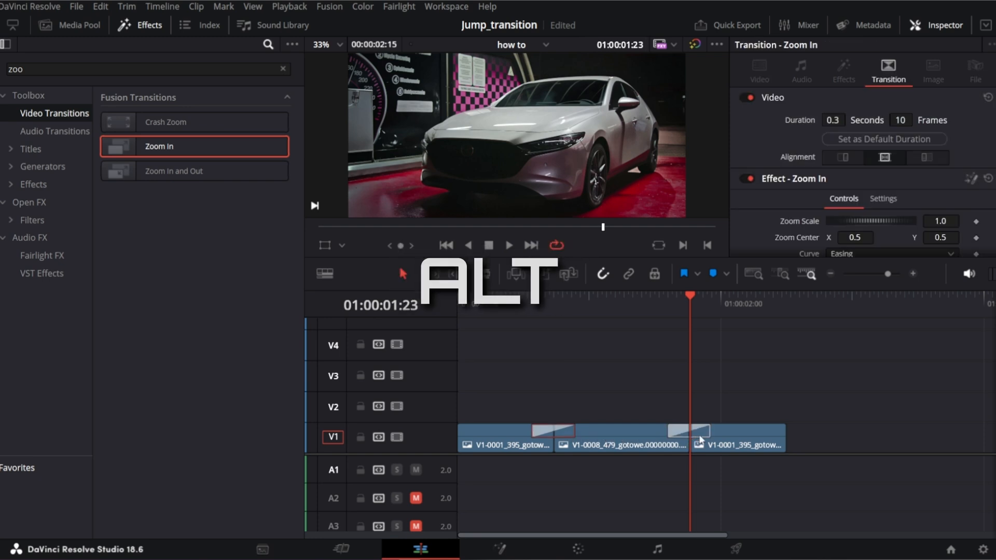
right_click(692, 433)
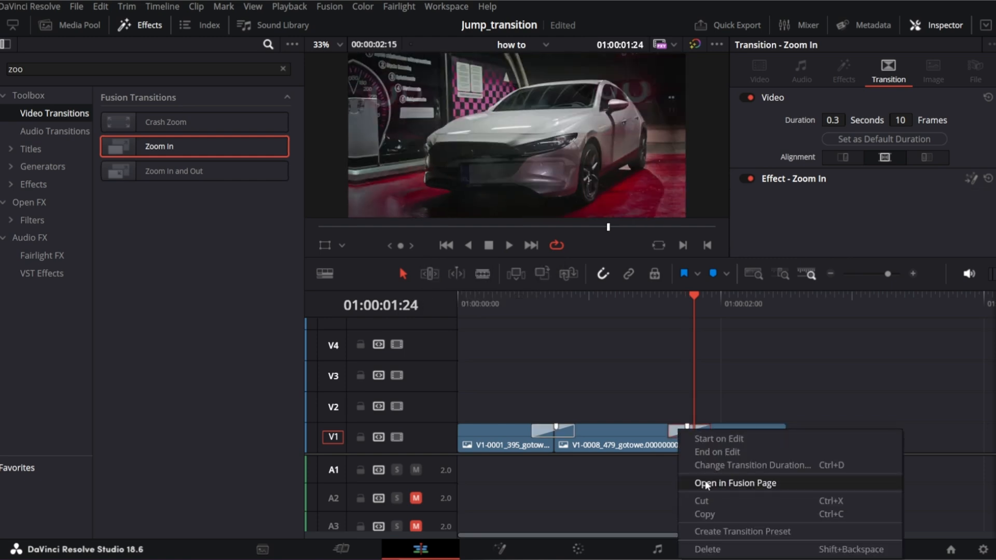
click(735, 483)
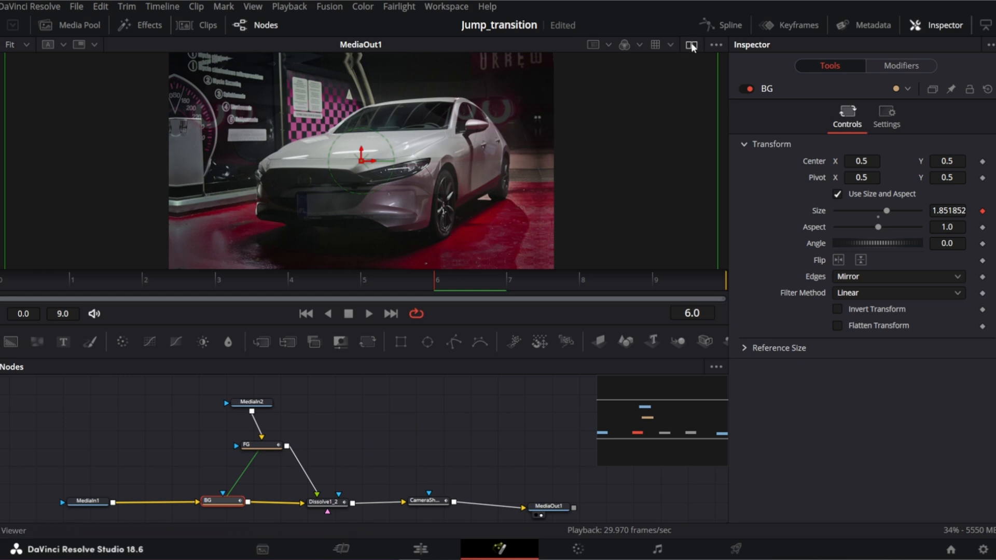
Show BG and FG in dual viewers and scrub to compare FG zooming from 0.6 to 1.0.
click(690, 44)
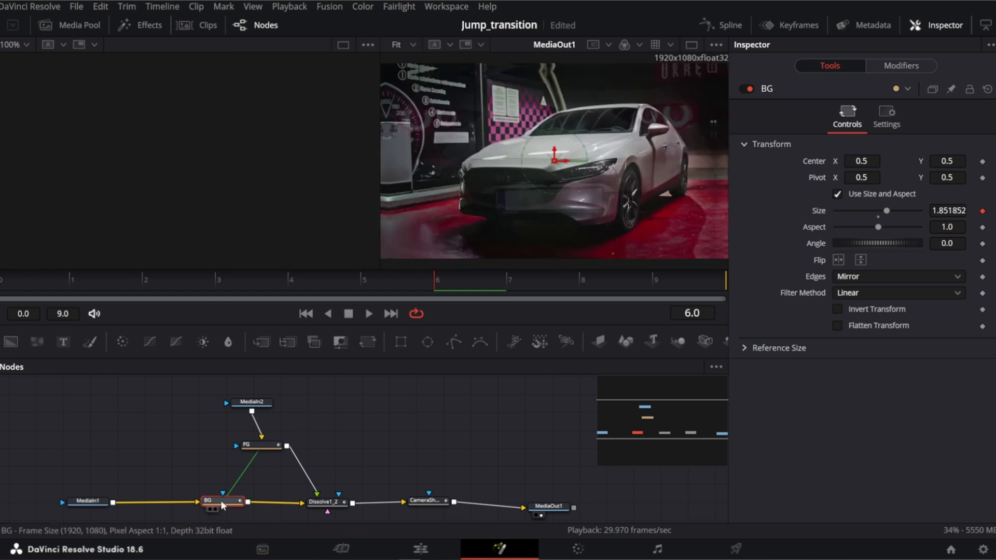
click(269, 444)
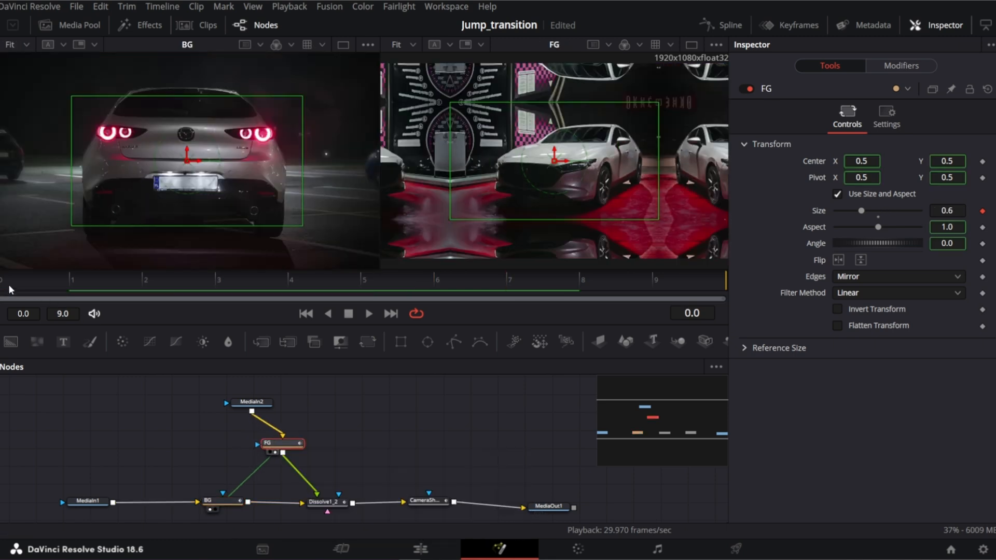
click(216, 279)
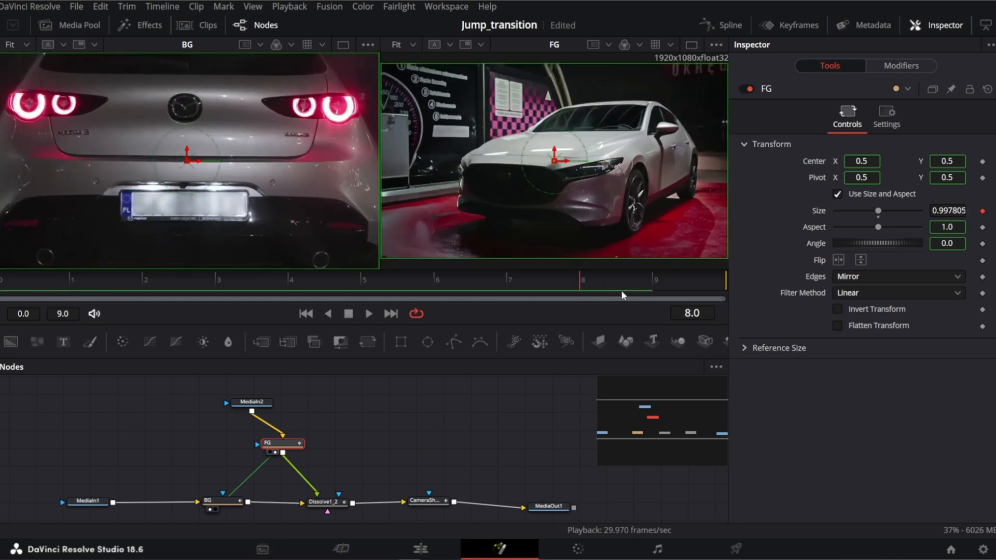
drag(622, 299, 45, 299)
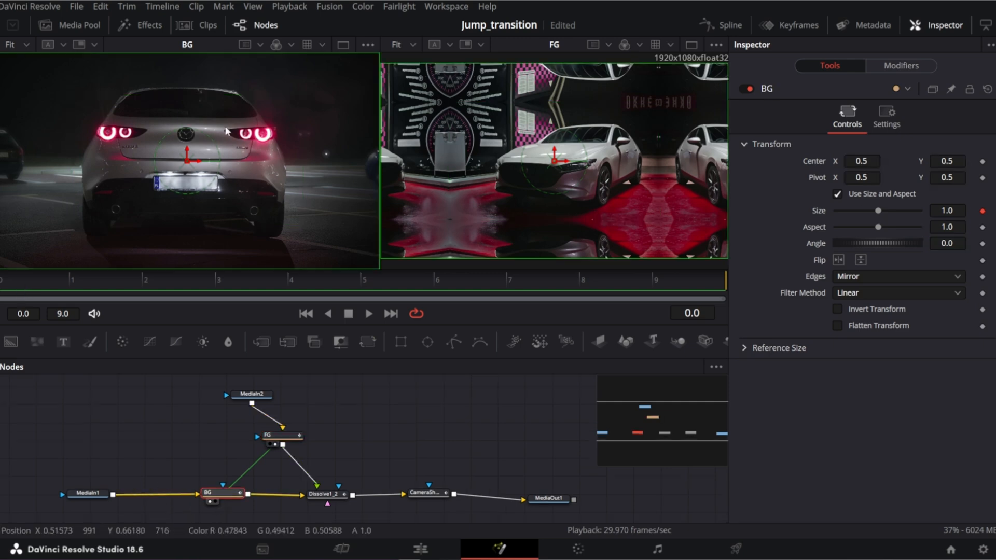
View BG's AnimCurvesZoom modifier: inverted cubic easing, scale 0.4, offset 0.6.
click(901, 66)
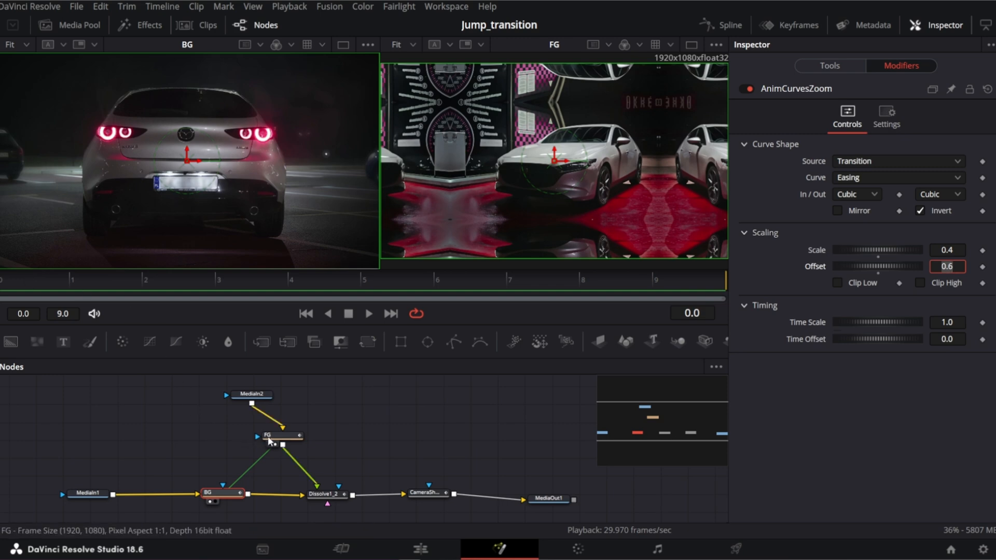
Invert FG's Anim Curves size zoom (scale, offset 1.0), preview frames 3–6, then return to Edit.
click(281, 436)
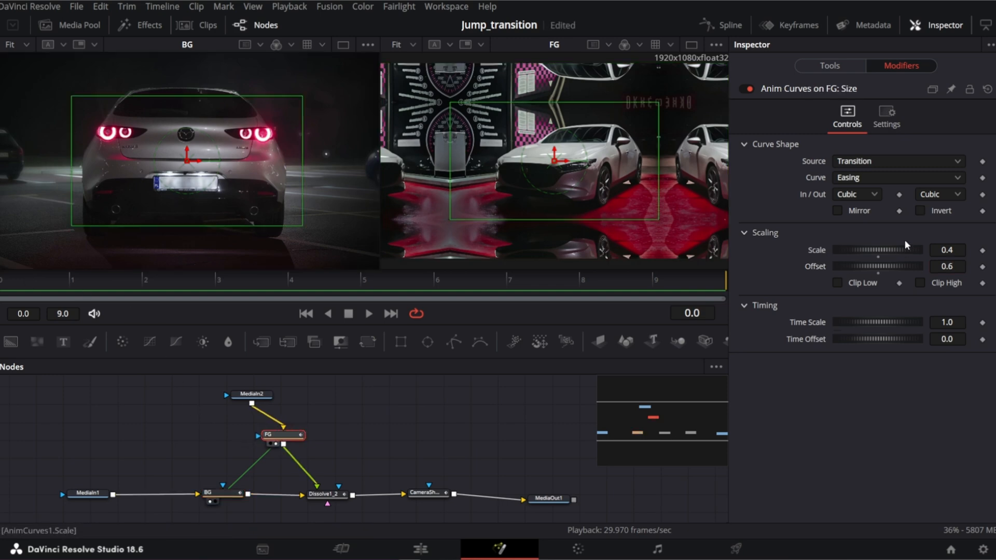
click(919, 211)
text(1)
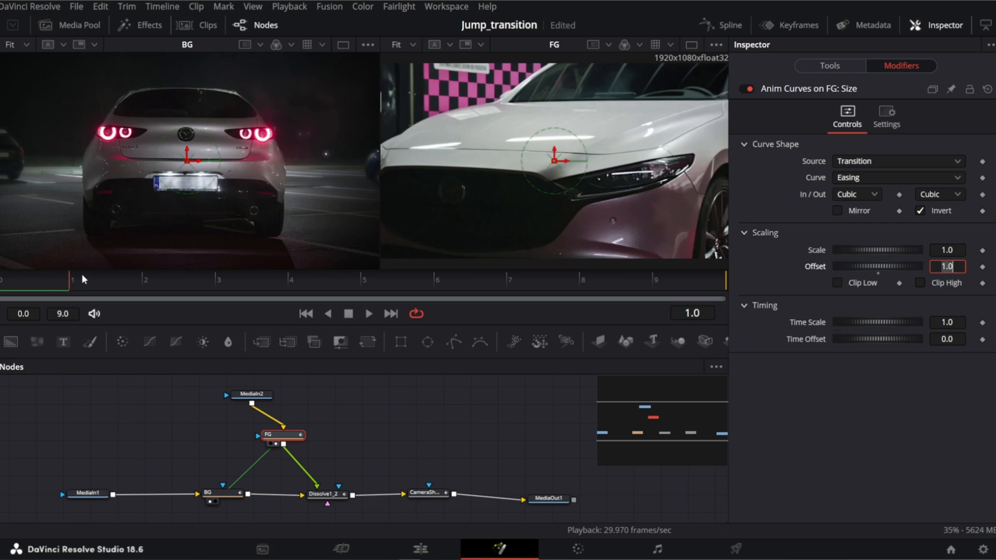
click(437, 281)
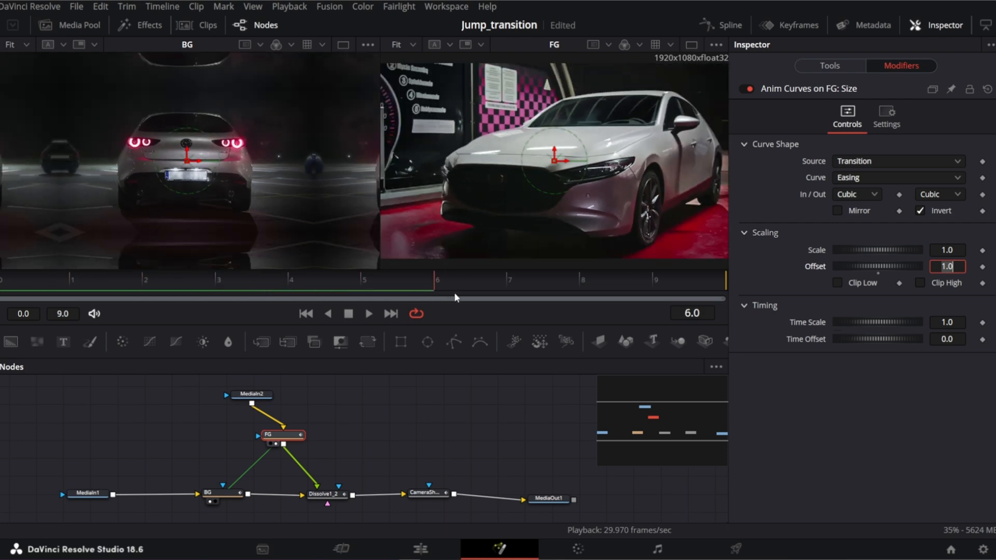
drag(436, 279, 717, 280)
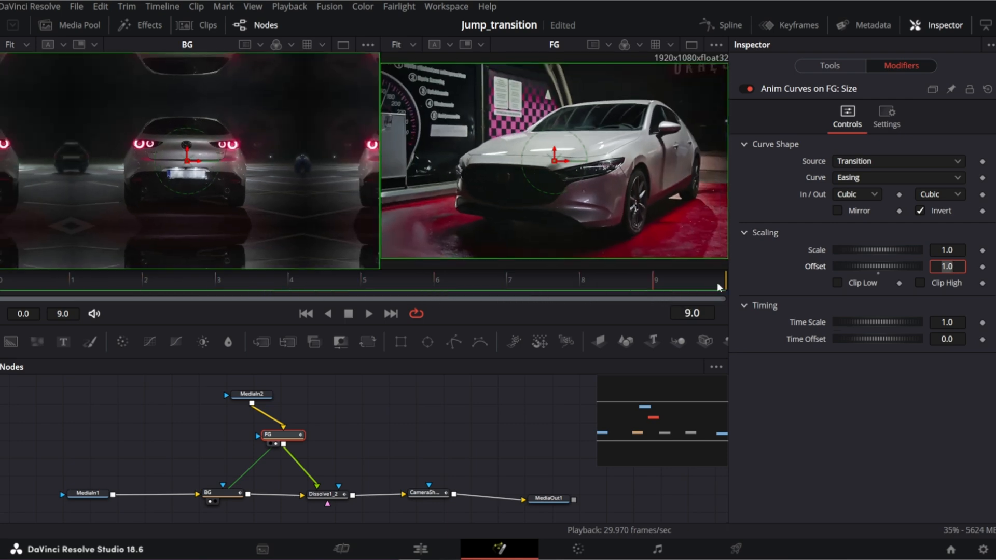
click(218, 278)
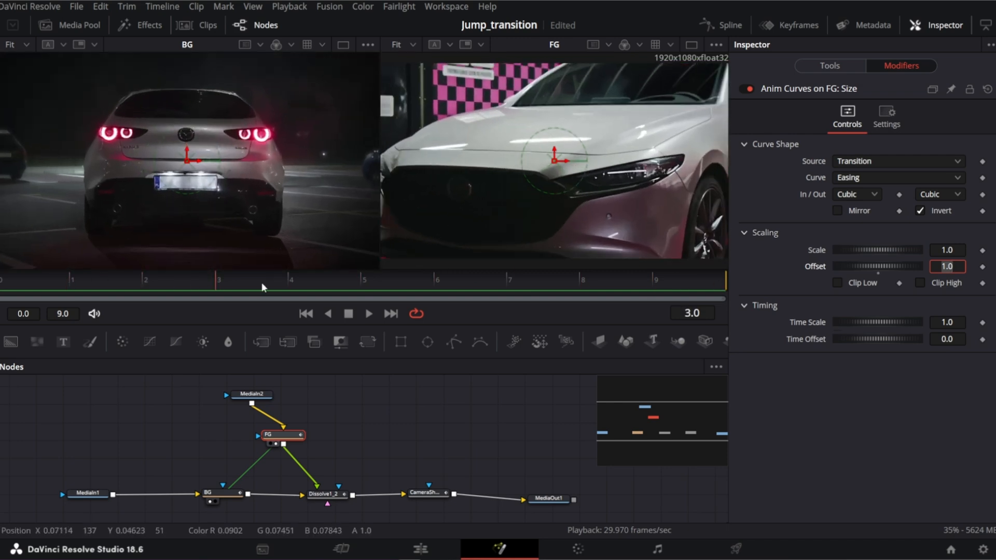
click(417, 548)
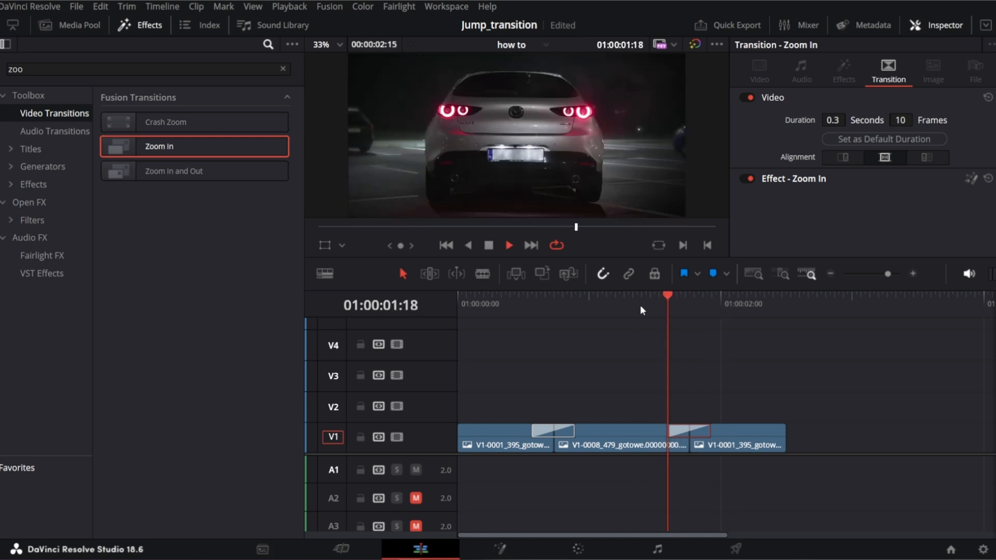
Search Effects for 'jum', set Jump_Out's Overall Strength to 0.0, and play it back.
text(jum)
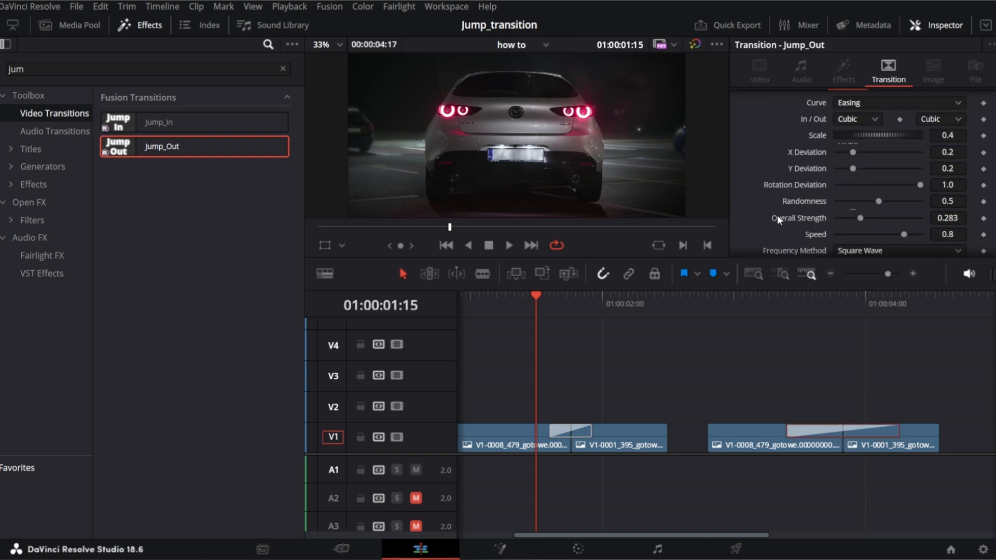
drag(860, 218, 837, 218)
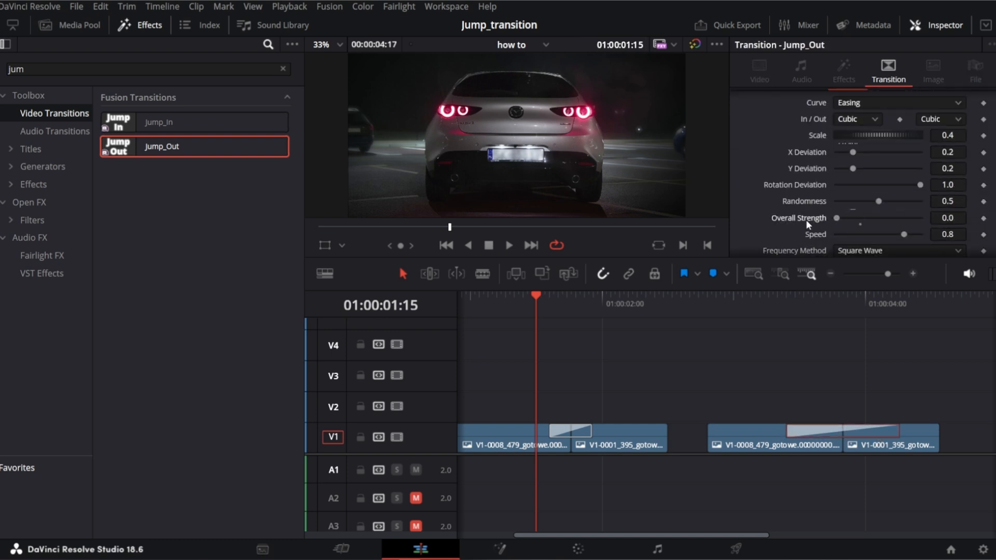
click(510, 246)
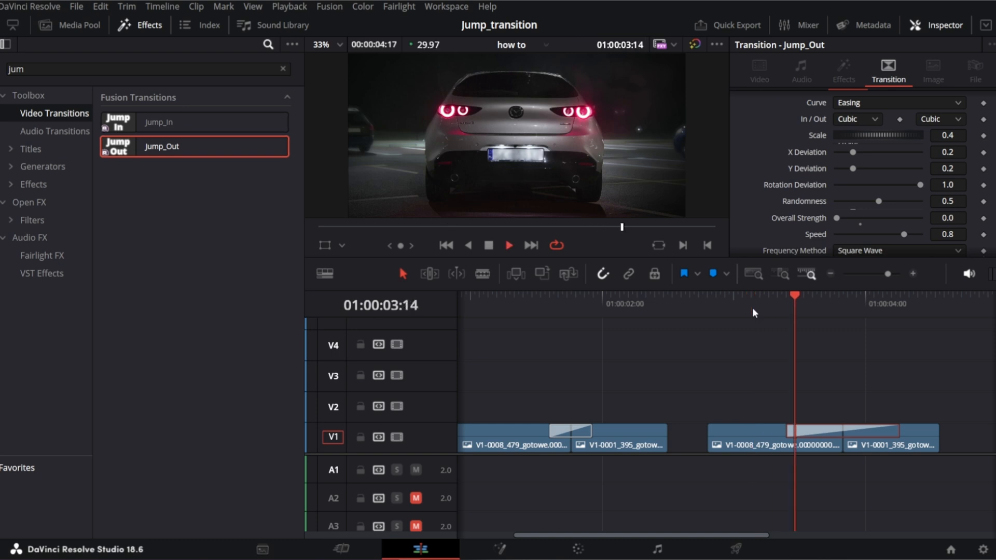